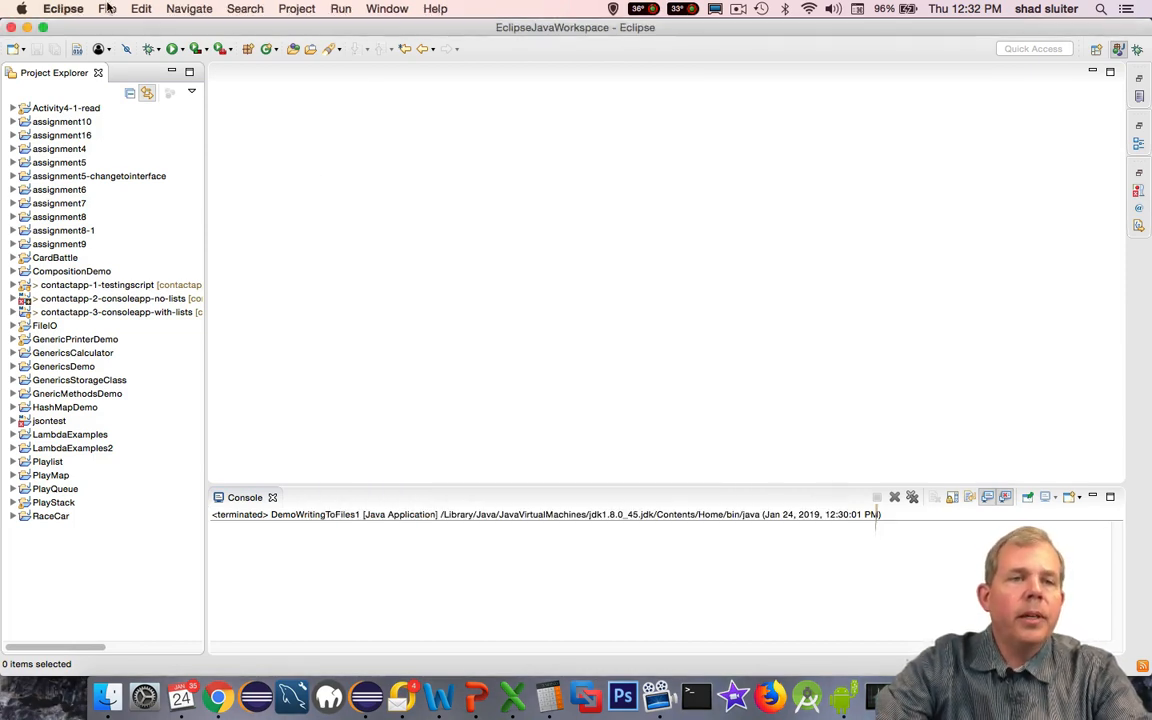
- Create a new Java project named Activity4-2-write
left_click(108, 8)
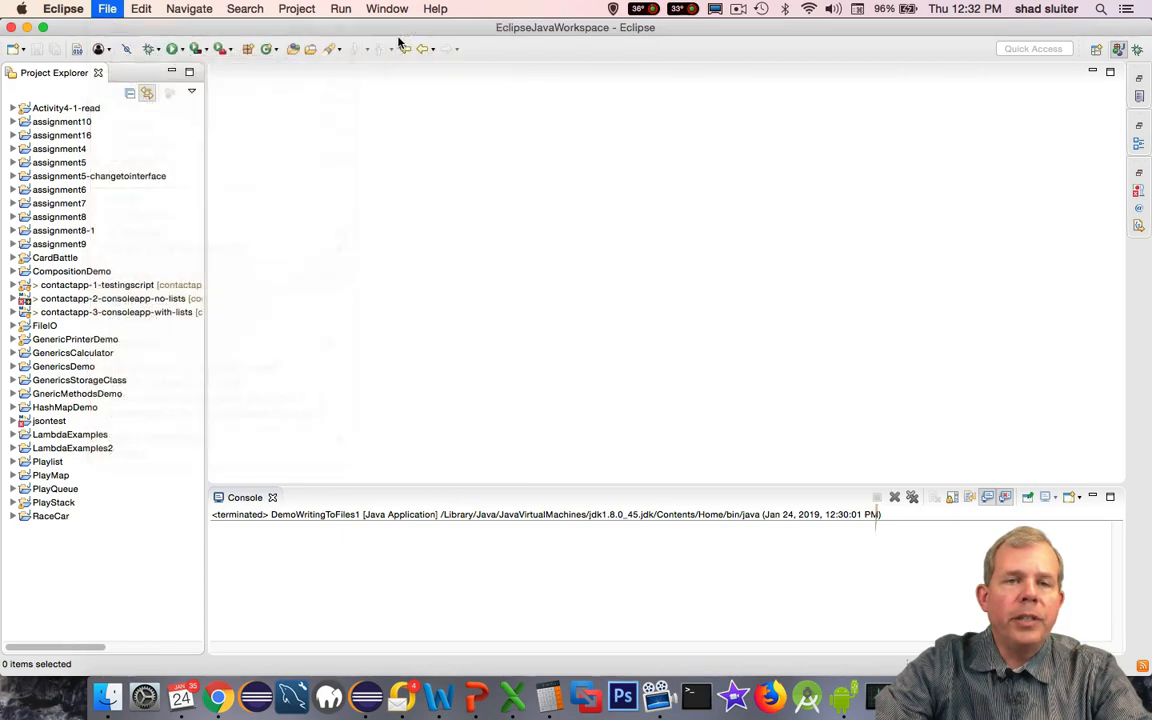
type("Activity4-2-w")
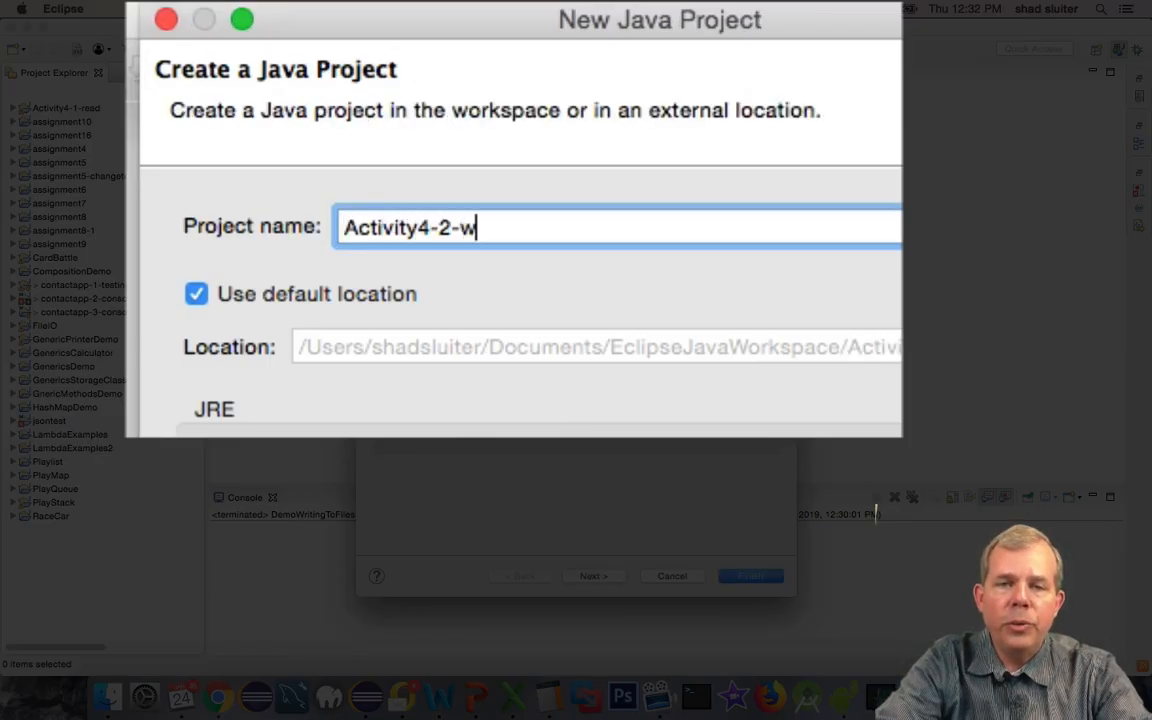
left_click(750, 576)
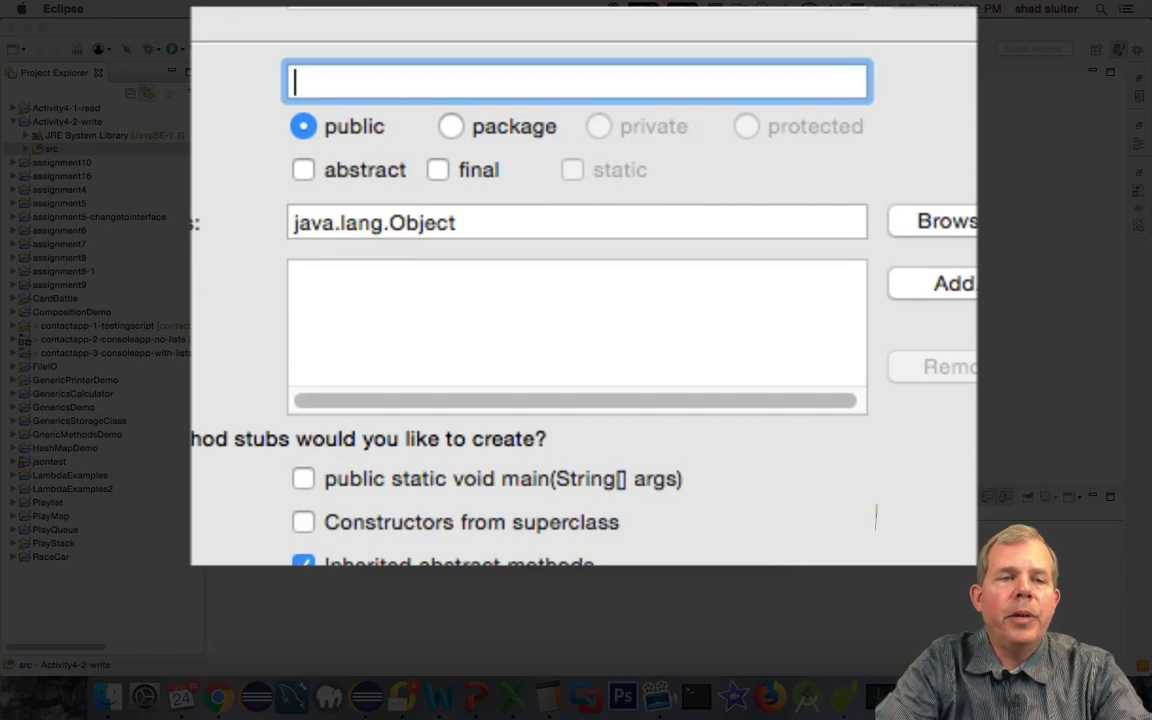
- Add the class DemoWritingToFiles1 with a main method stub to the project
type("Demo")
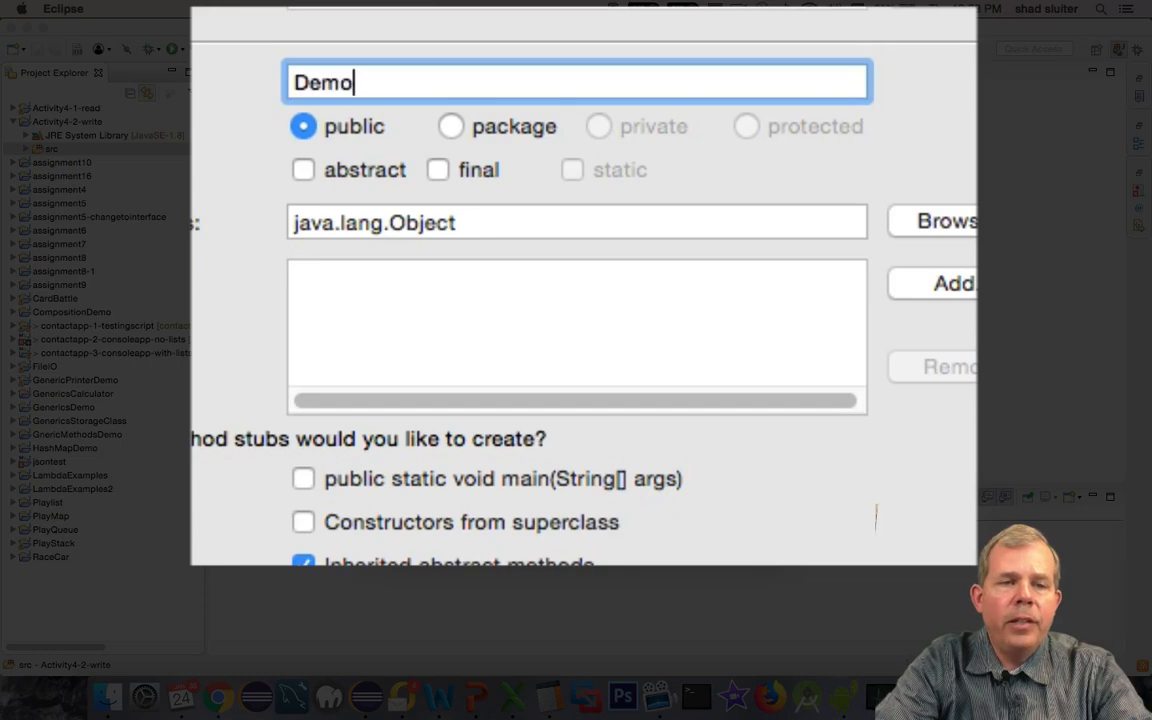
type("WritingToFiles1")
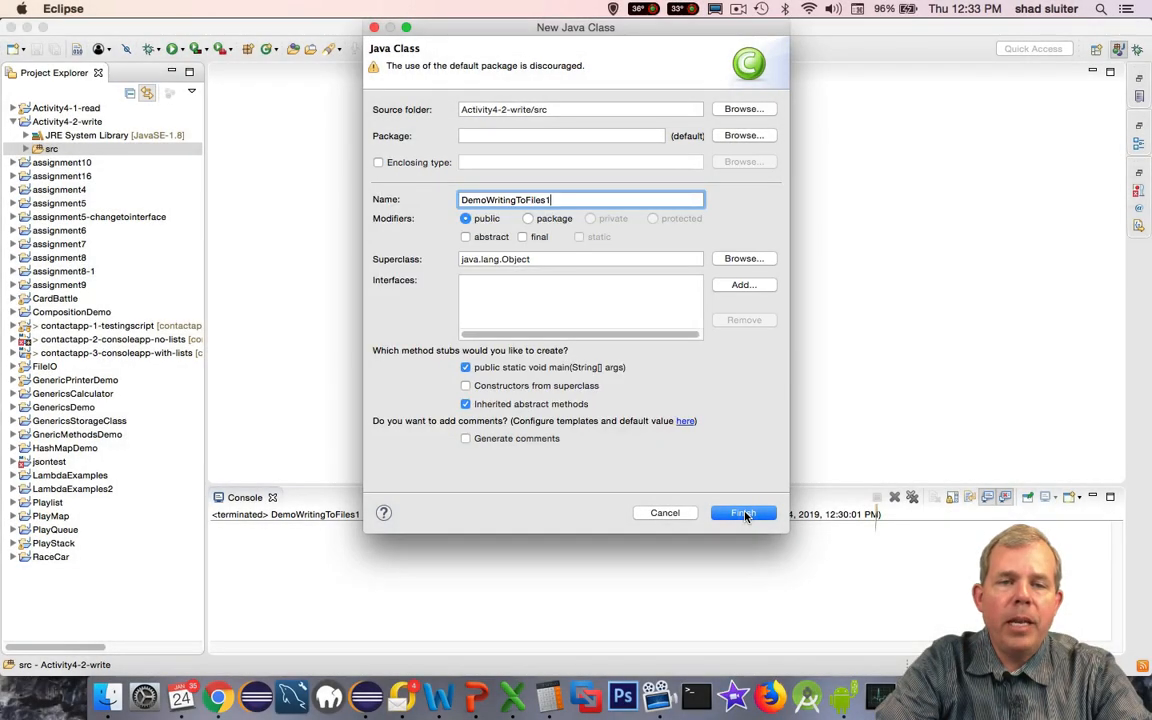
left_click(744, 512)
type("//")
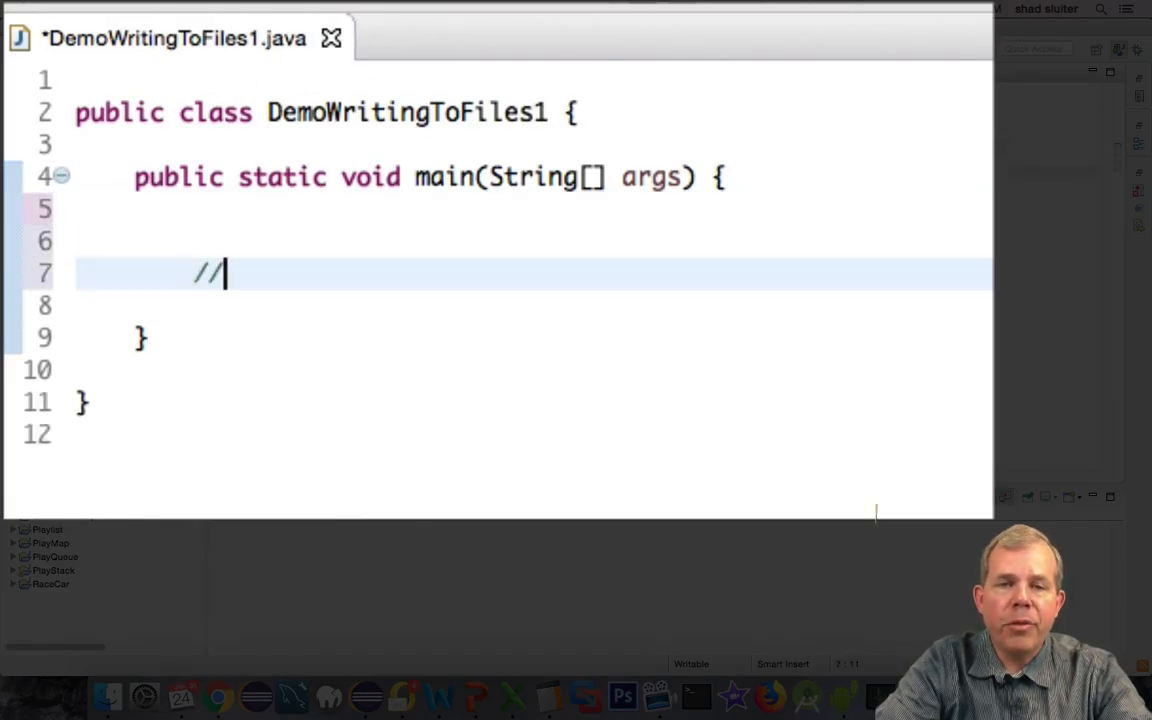
- Write comments // 1 - create a file, // 2 - create a file writer, // 3 - create a print writer in main
type("1 - c")
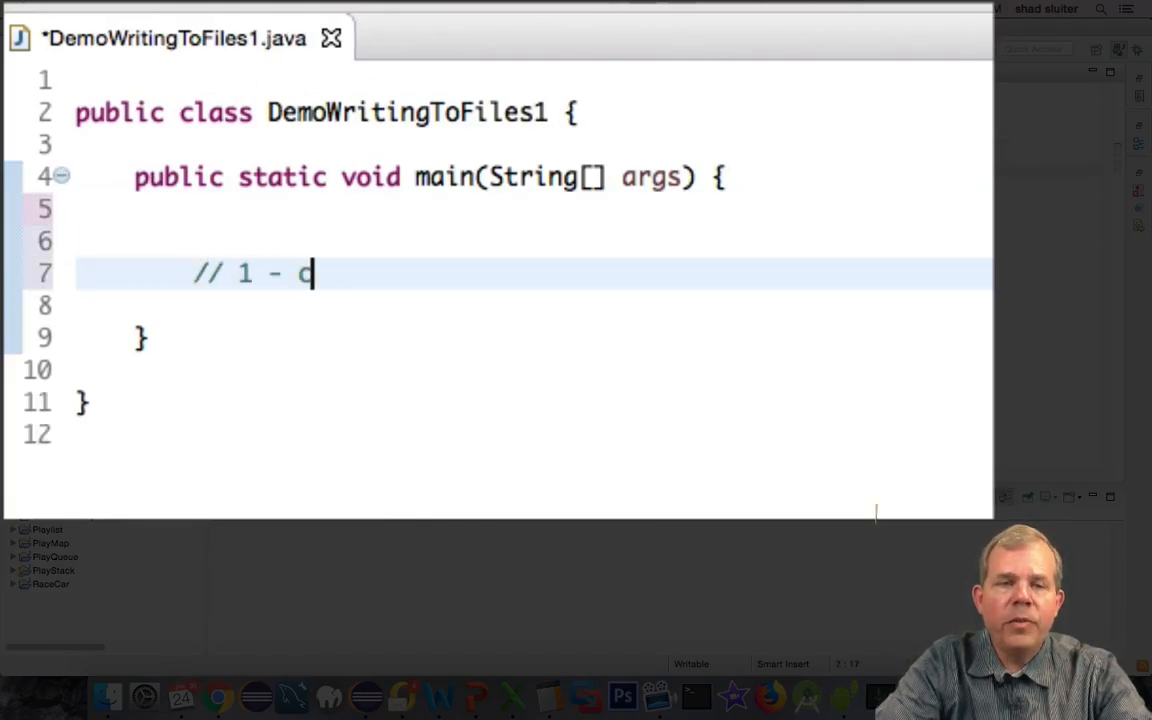
type("reate a file")
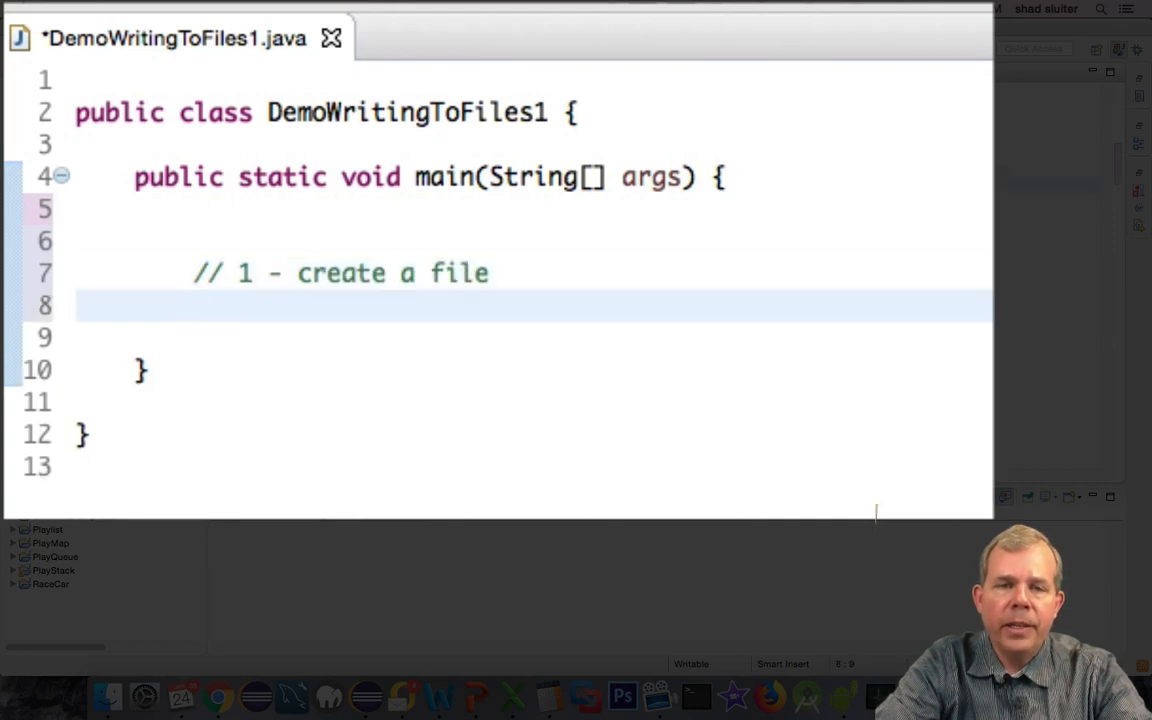
type("// 2 -")
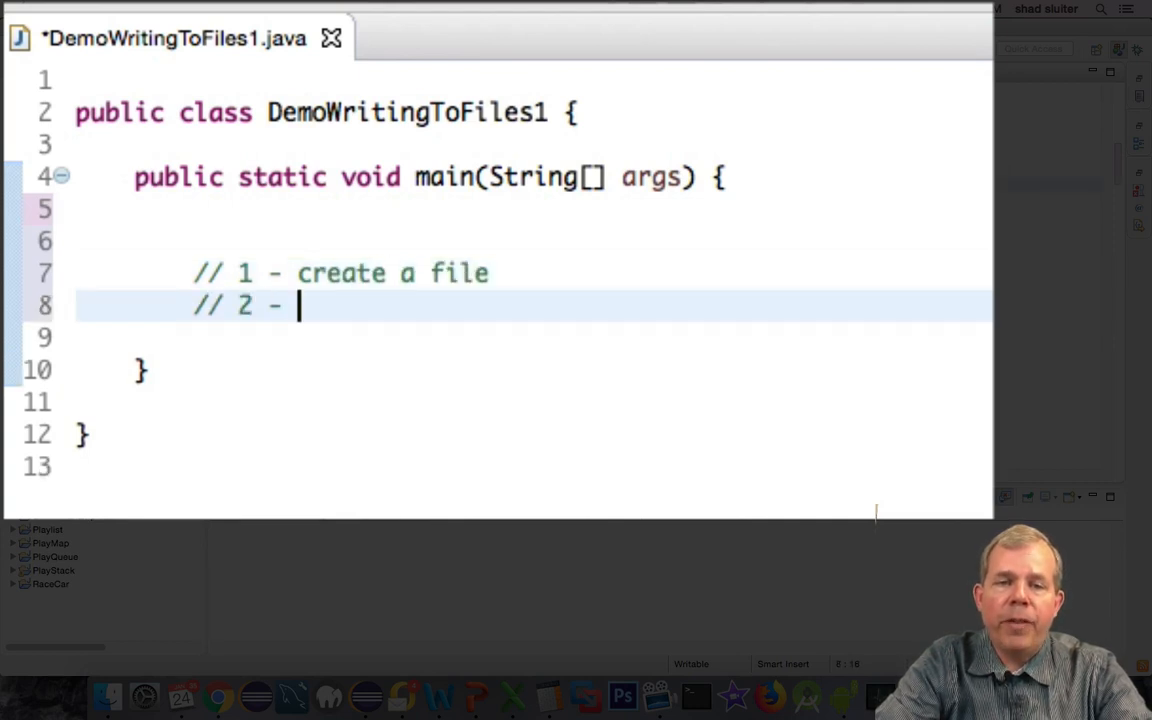
type("create a file writer class")
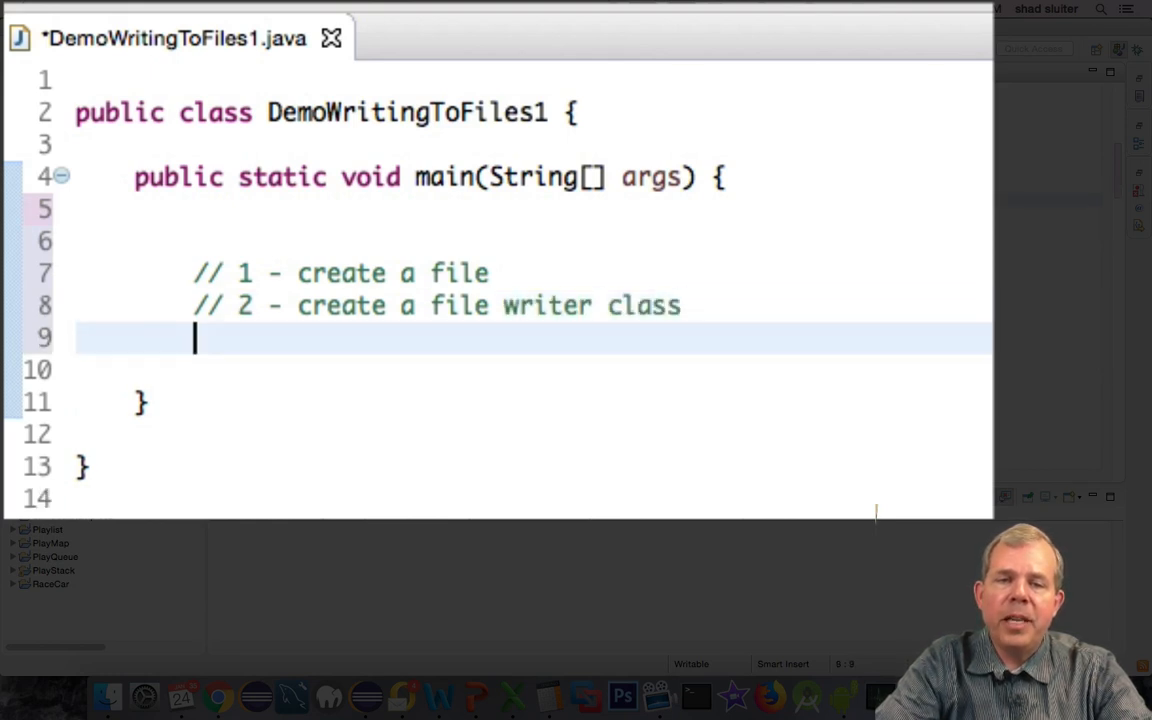
type("// 3 -")
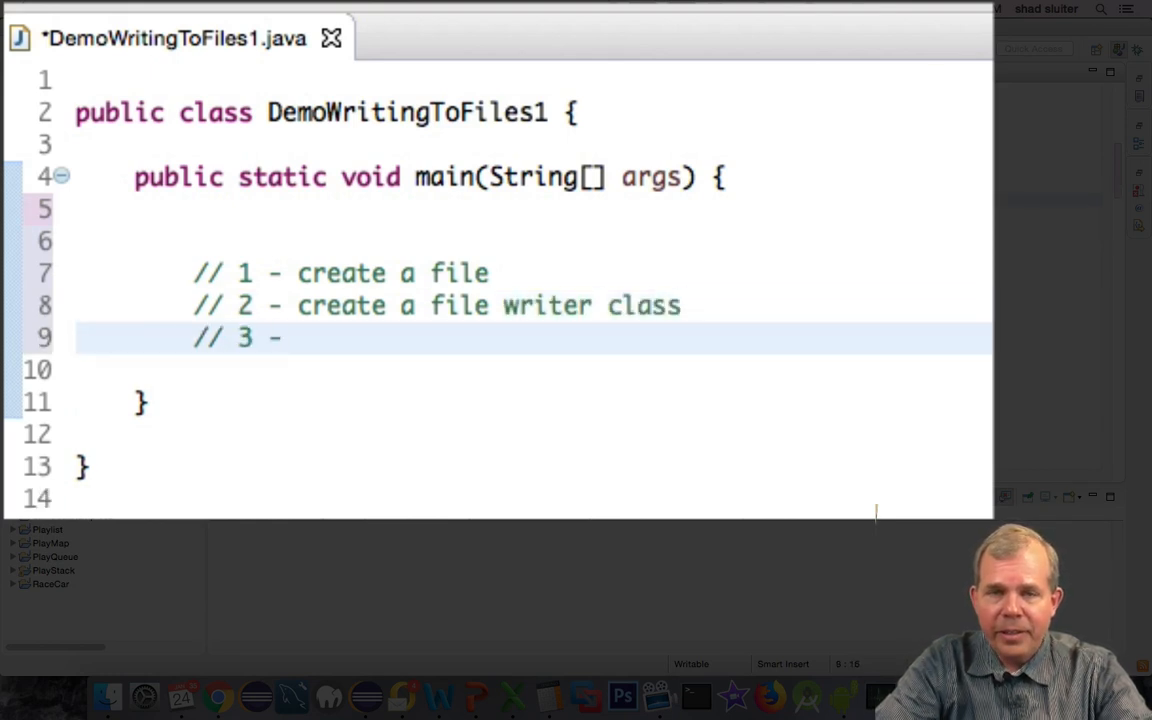
type("create a print writer class")
type("File")
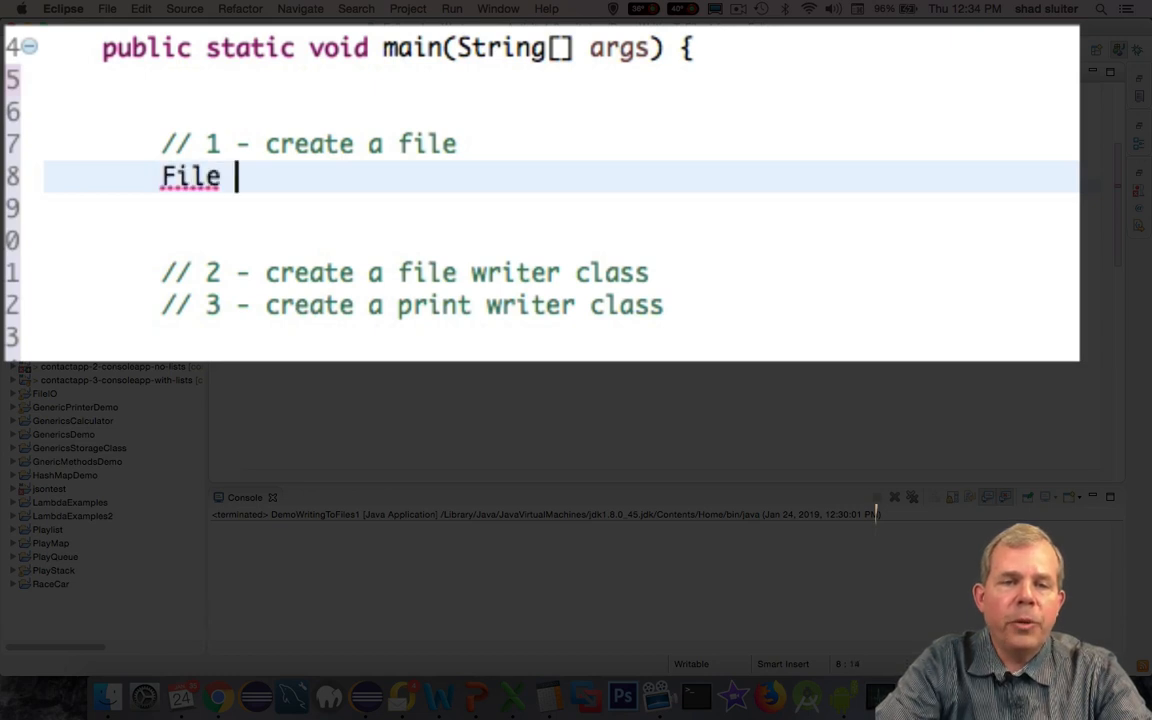
- Declare File file1 = new File("out.txt"); in main
type("file1 = new F")
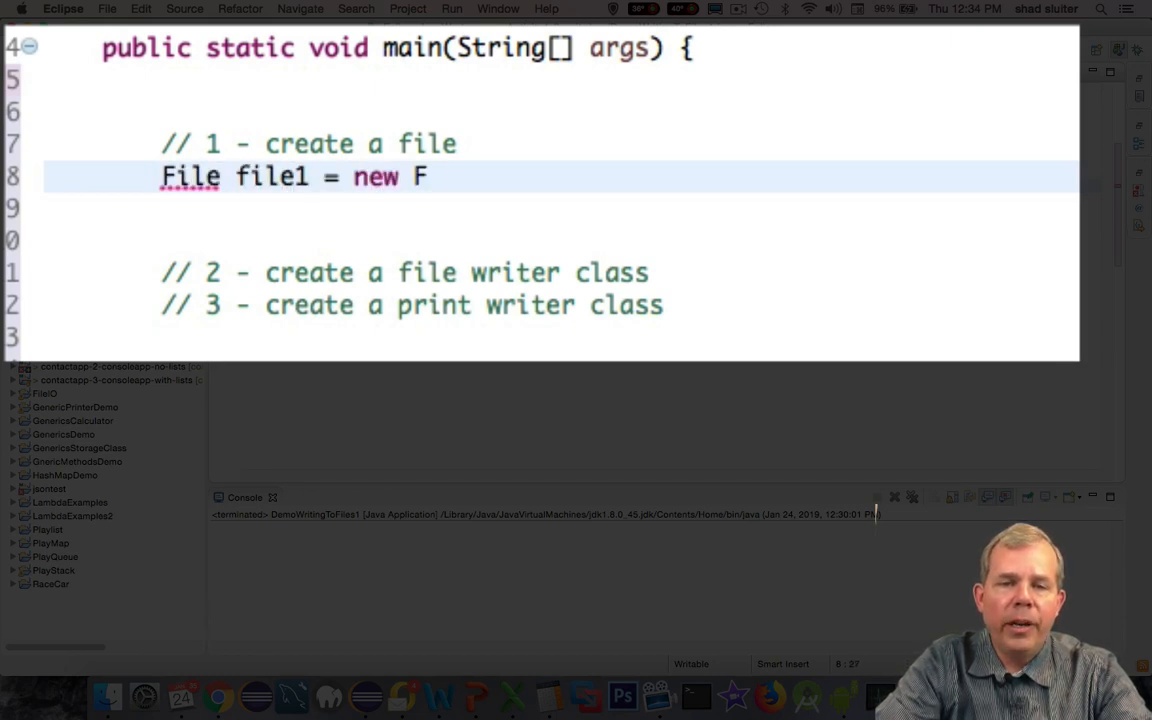
type("ile()")
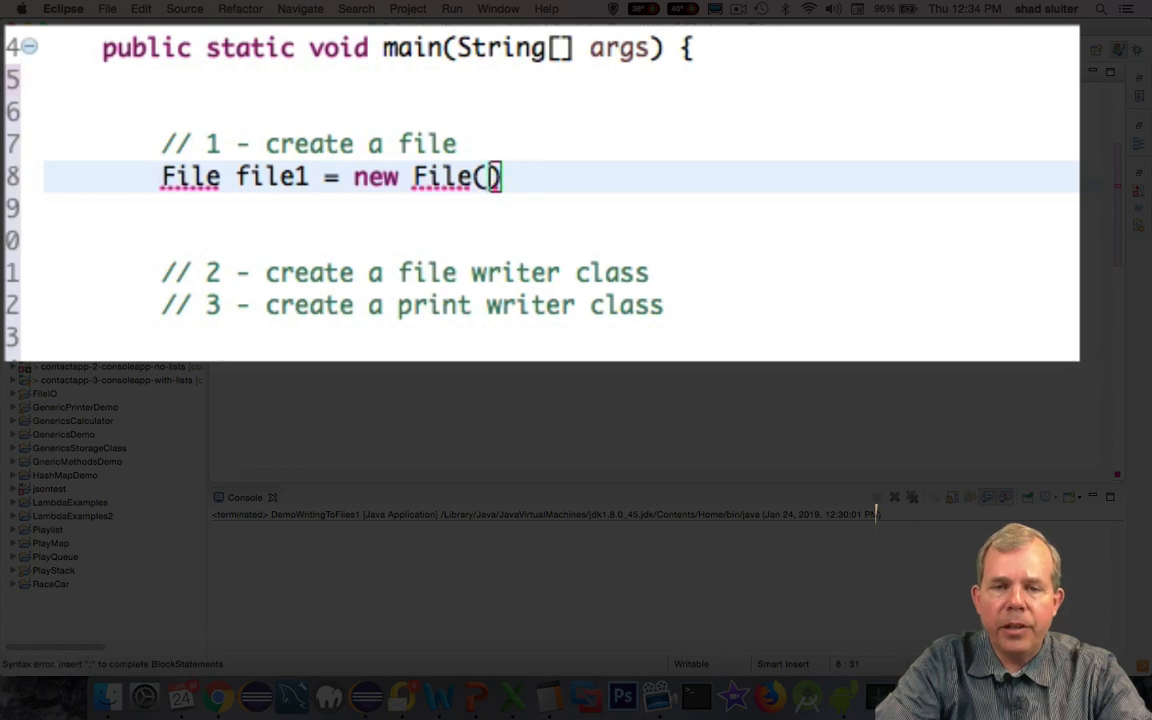
type("\"out.txt\");")
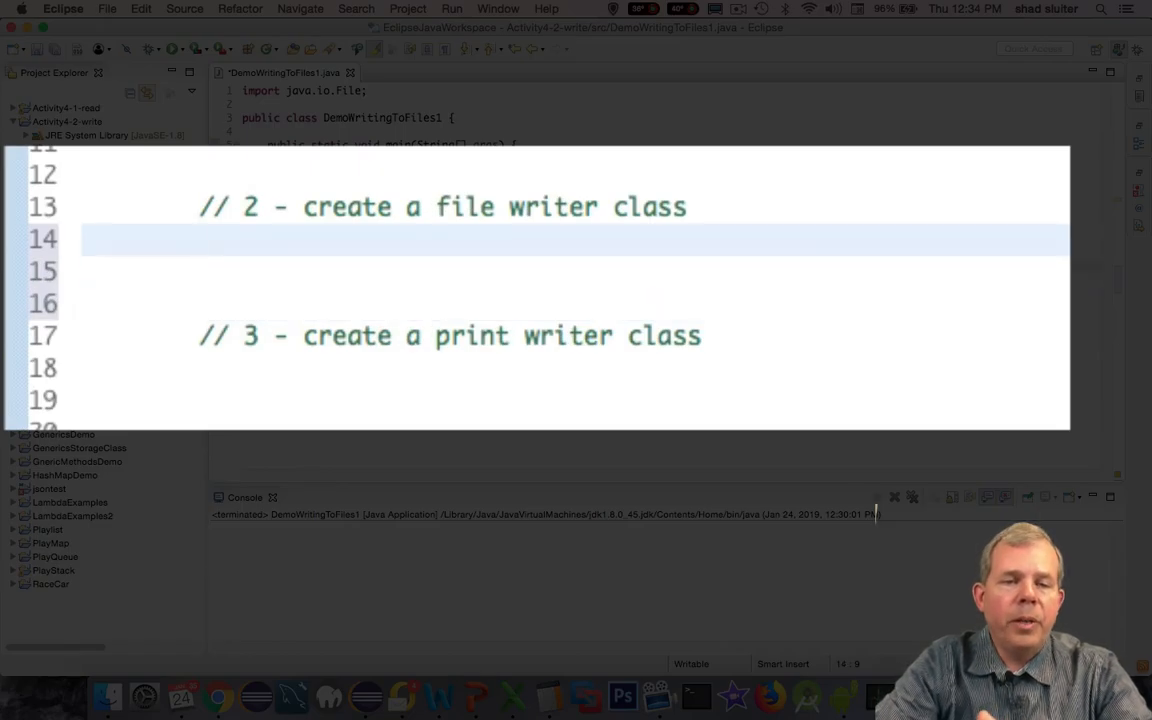
- Declare FileWriter fw = new FileWriter(file1); wrapping the file
type("FileWriter")
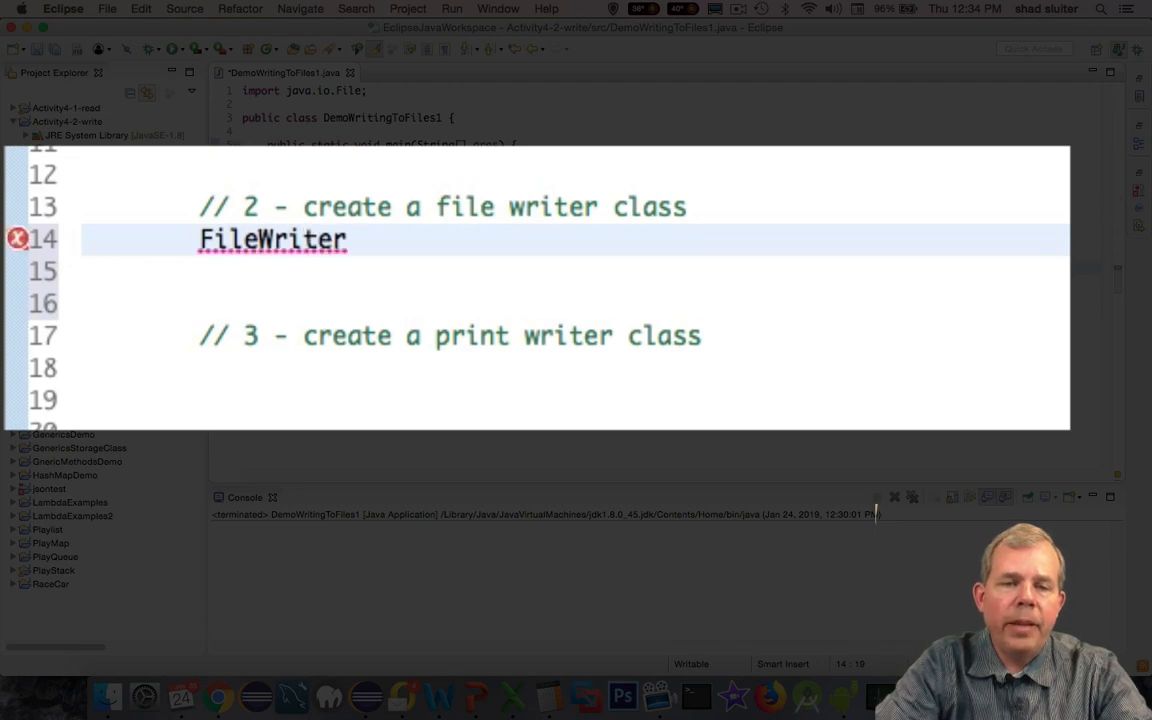
type("fw = new F")
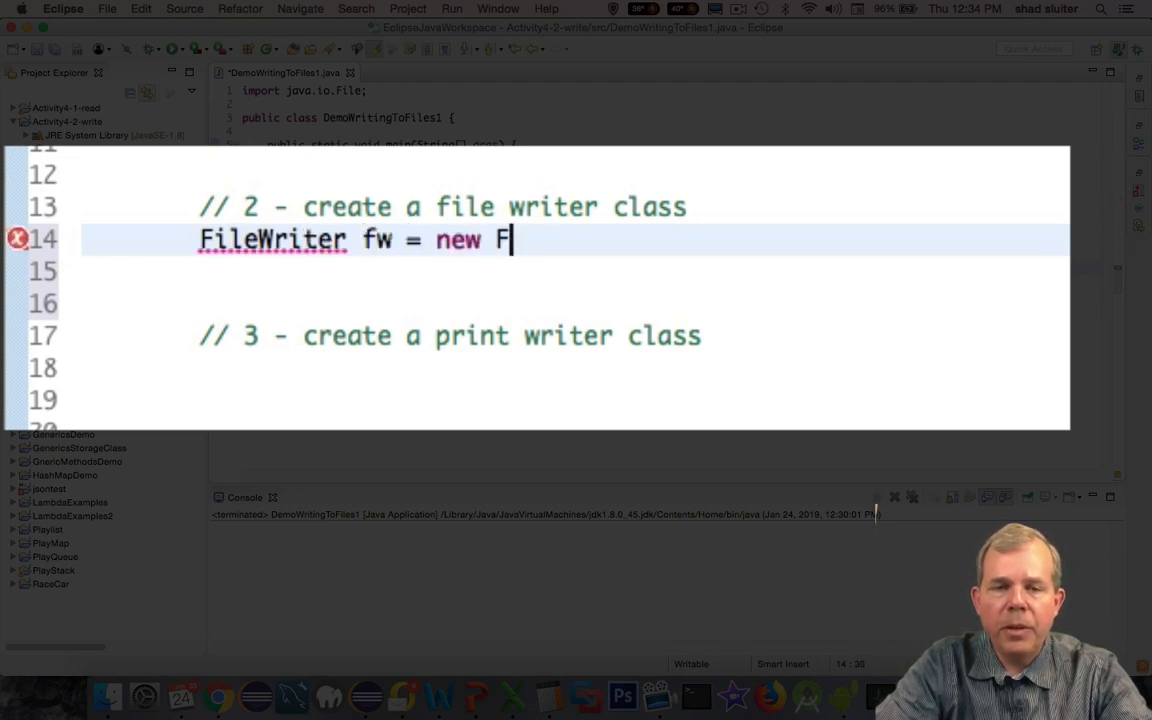
type("ileWriter(file)")
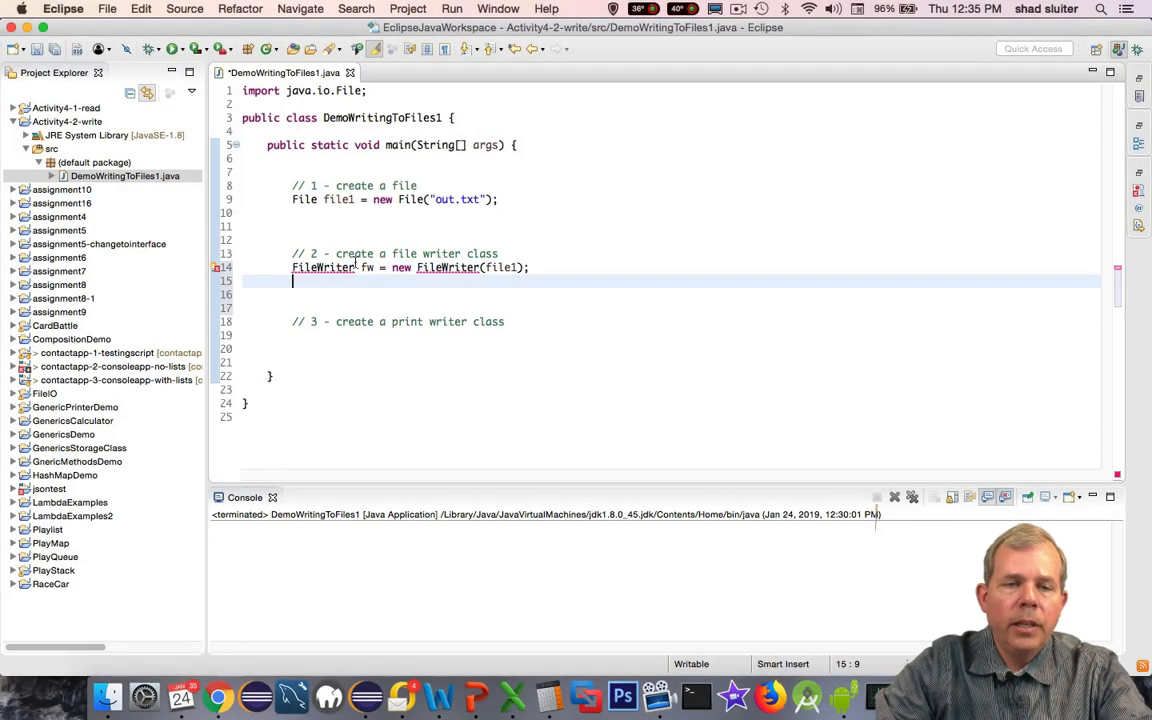
- Import FileWriter via Quick Fix and make main throw IOException
left_click(322, 268)
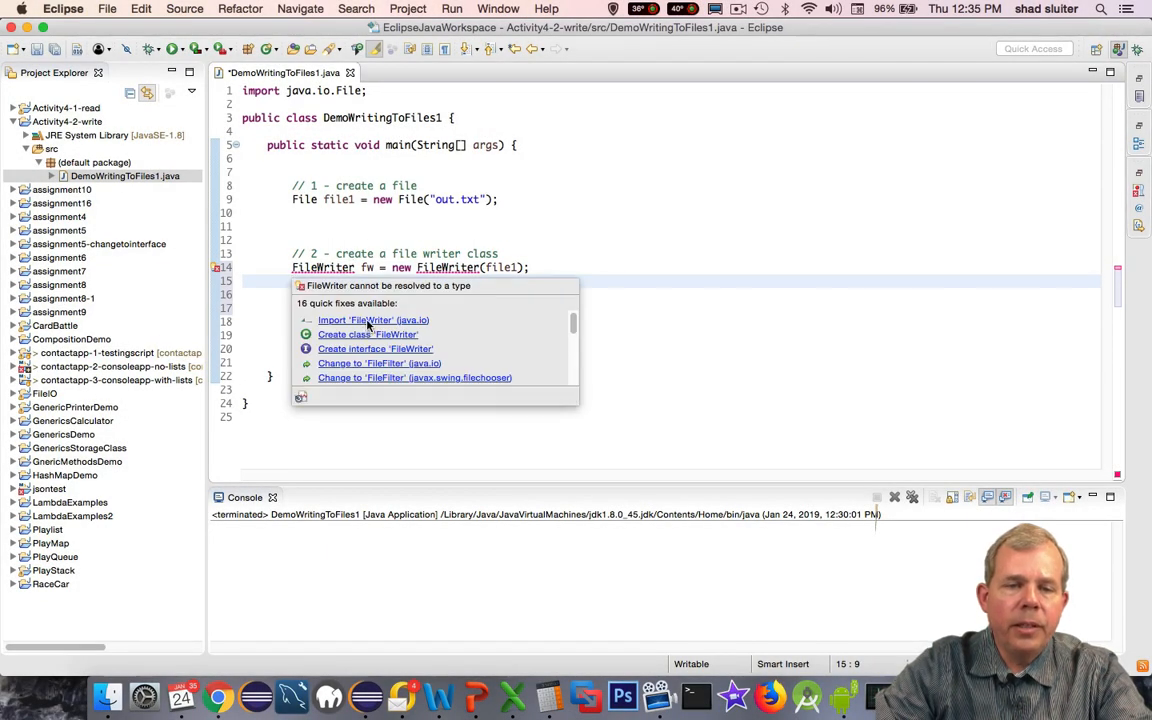
left_click(372, 320)
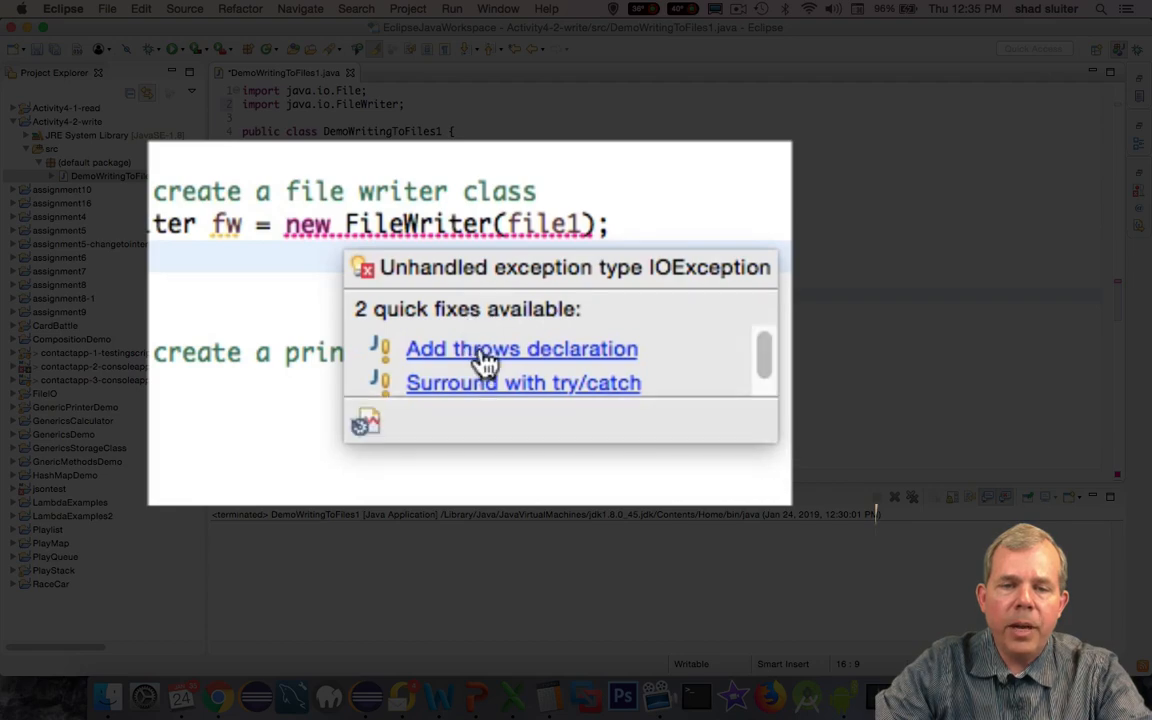
left_click(520, 348)
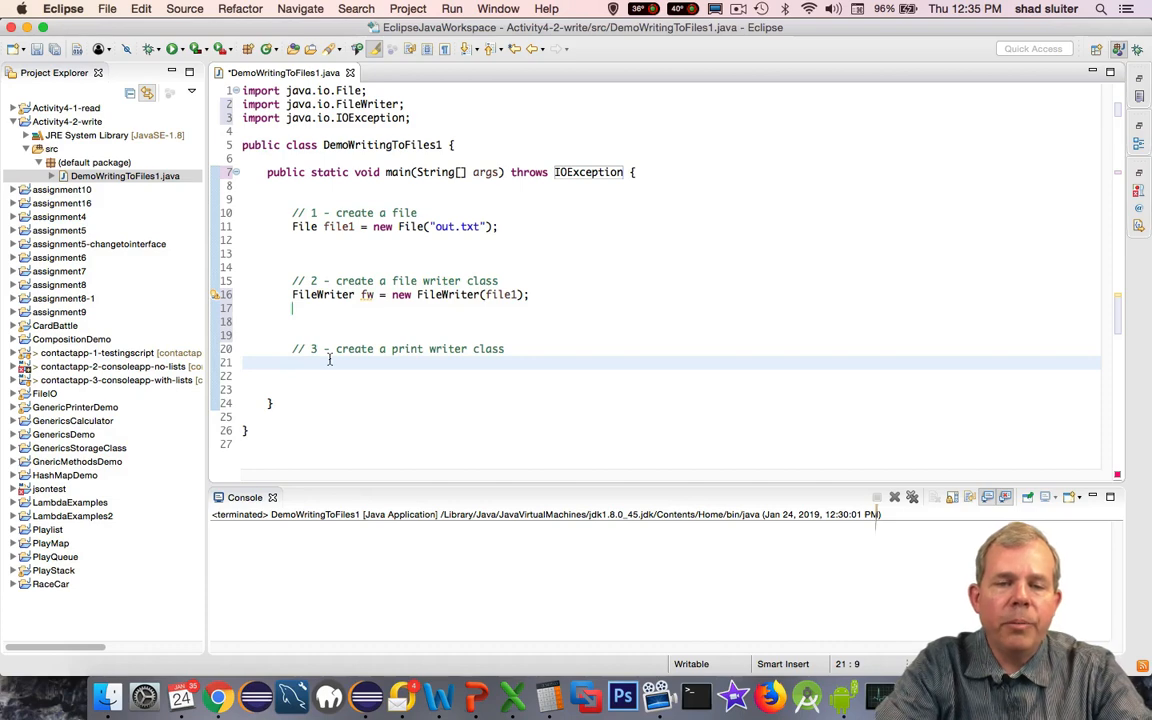
- Declare PrintWriter pw = new PrintWriter(fw); on the file writer
type("PrintWrit")
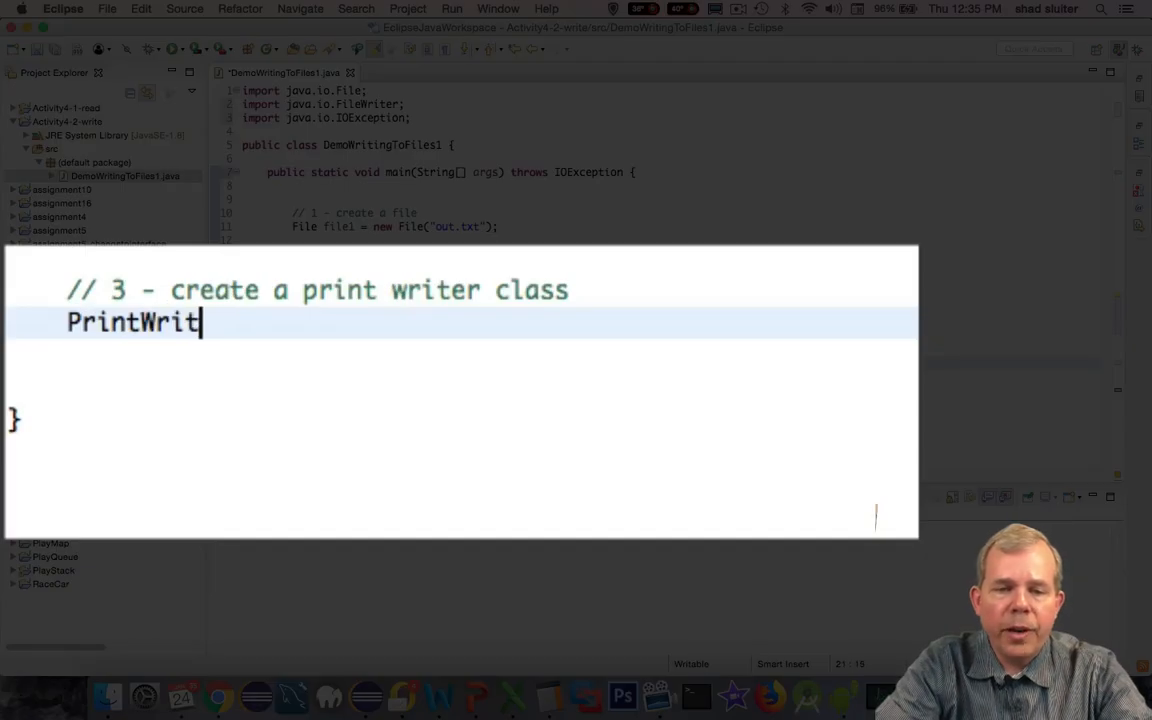
type("er pw = new")
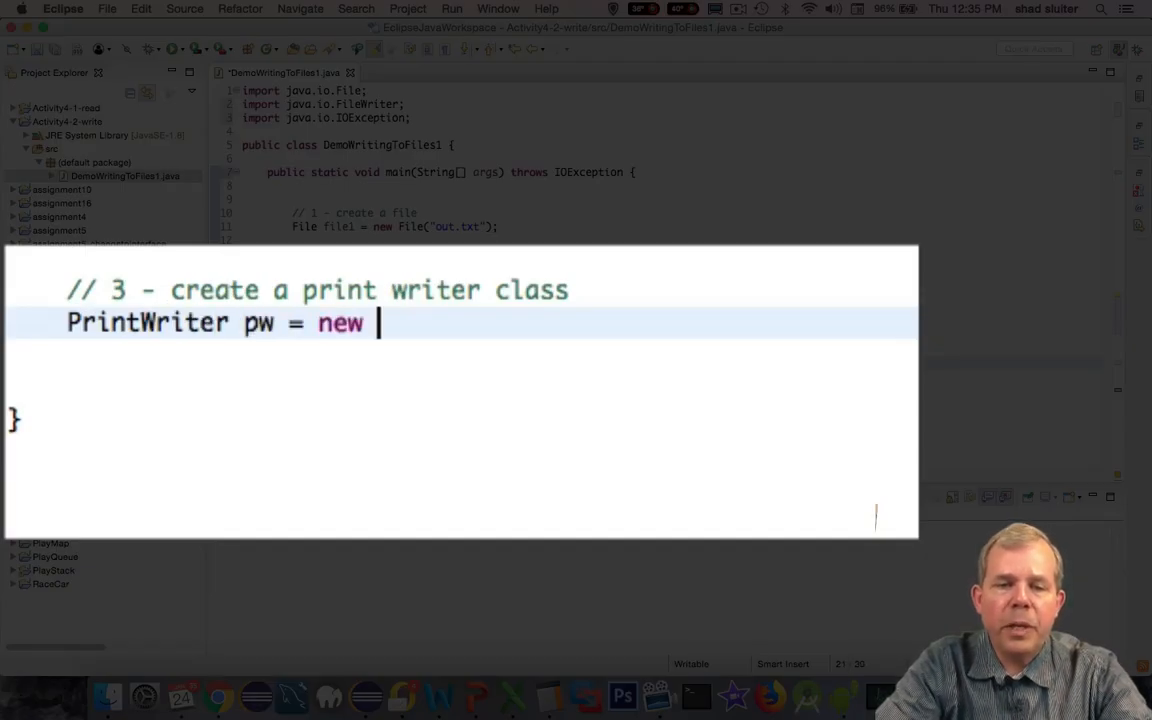
type("PrintWriter")
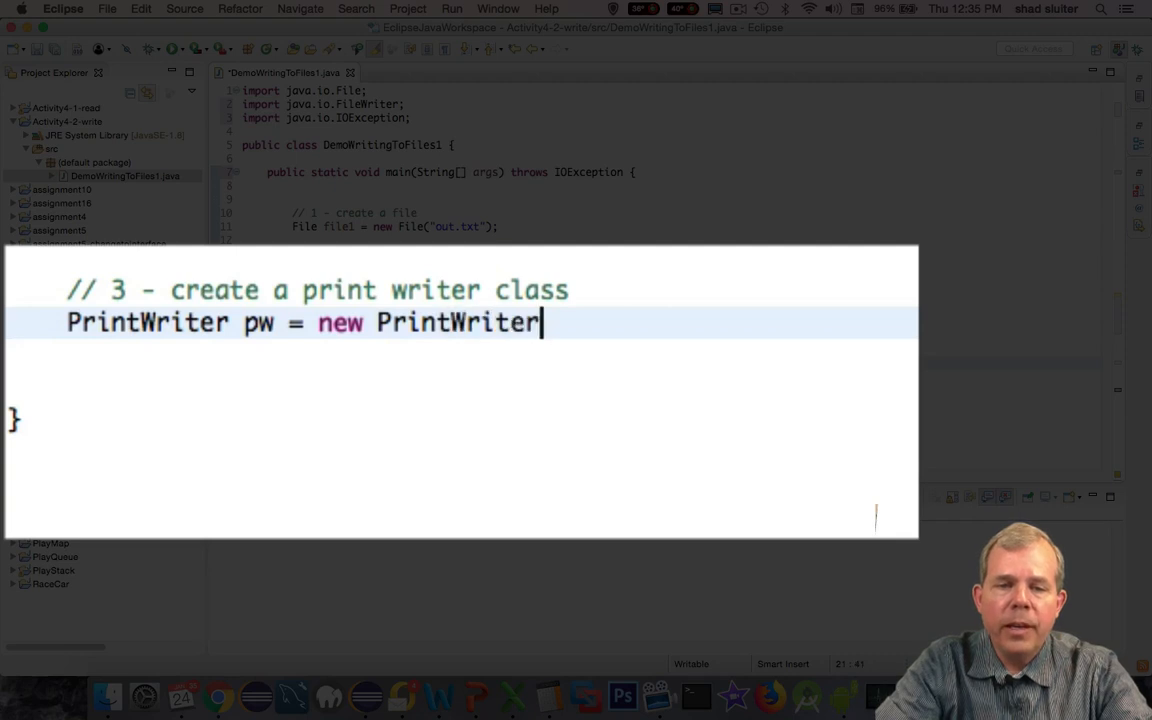
type("(fw);")
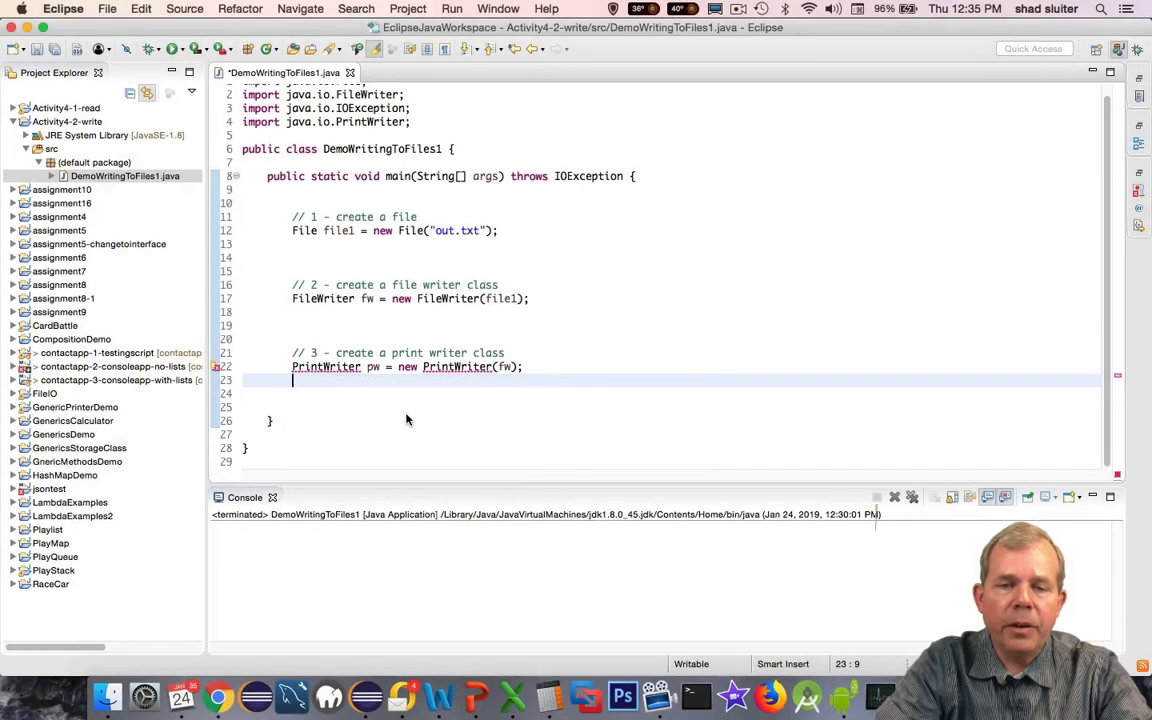
- Add pw.write calls writing "Line 1" through "Line 4" and run the program
type("pw.")
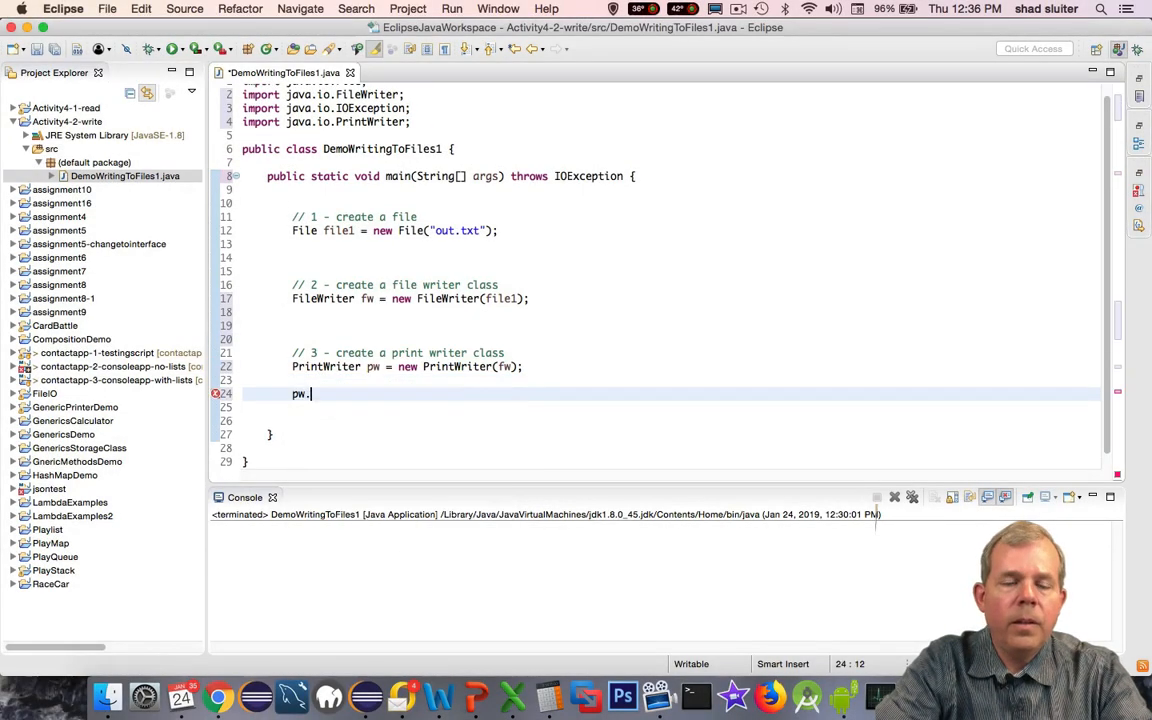
type("write(\"Line 1\");")
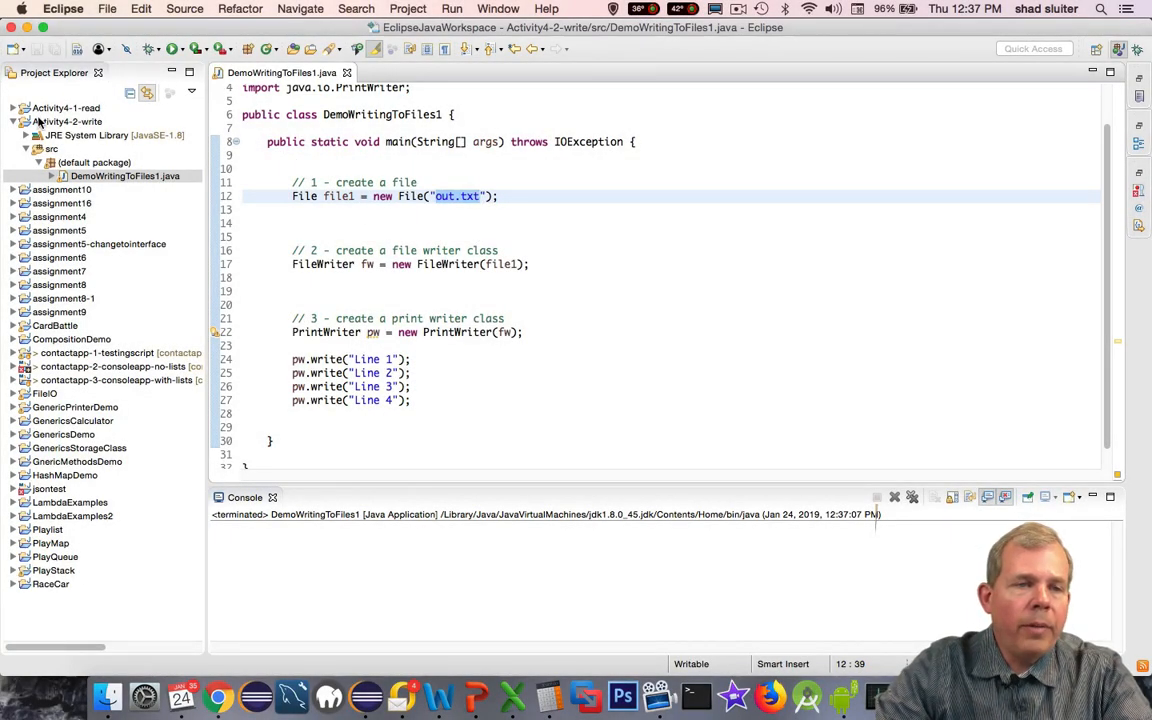
- Refresh the project, view the still-empty out.txt, and return to the source
right_click(70, 122)
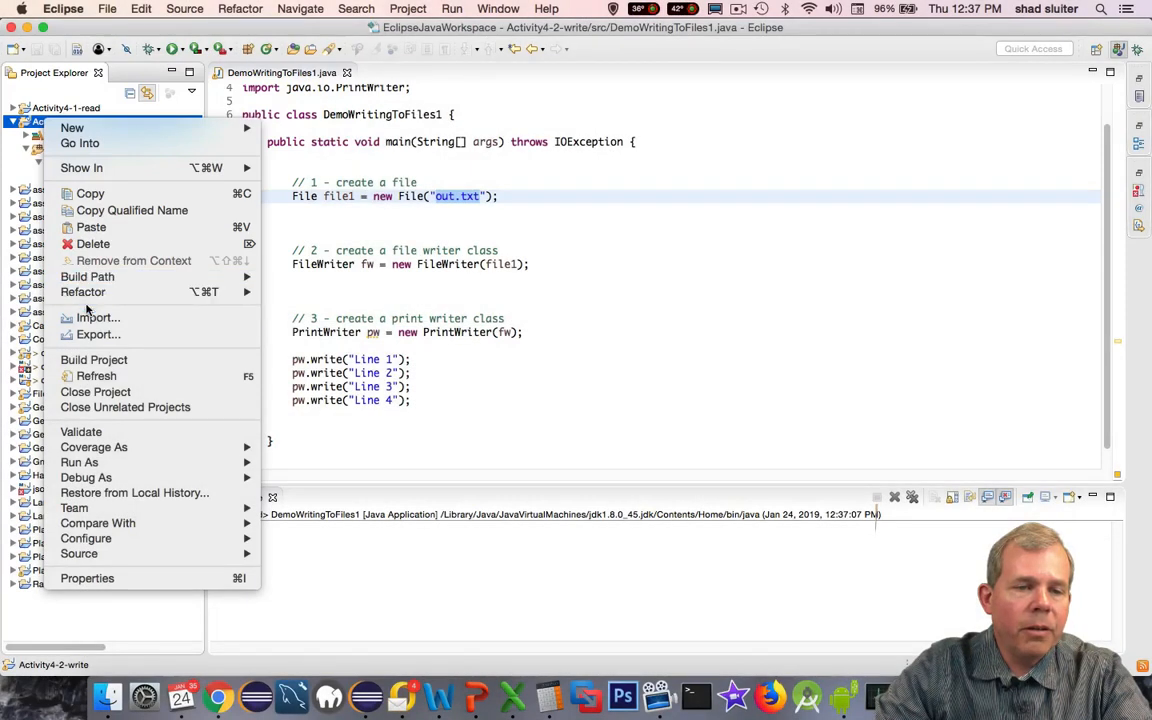
mouse_move(96, 376)
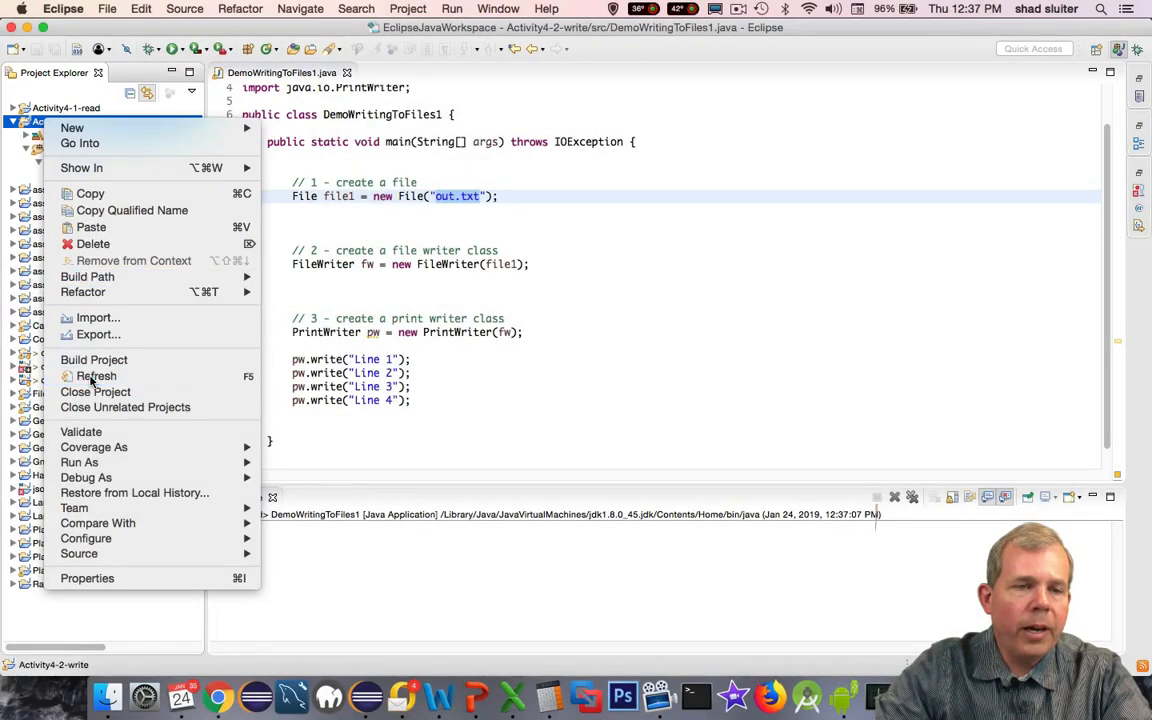
left_click(96, 376)
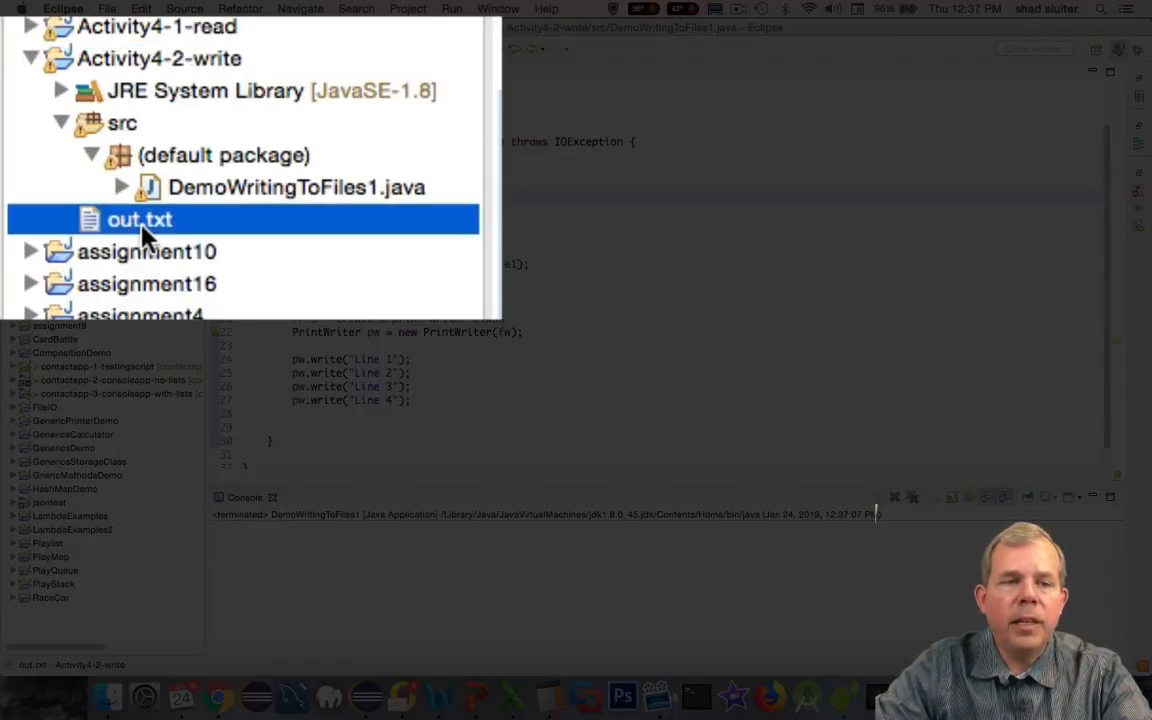
double_click(140, 218)
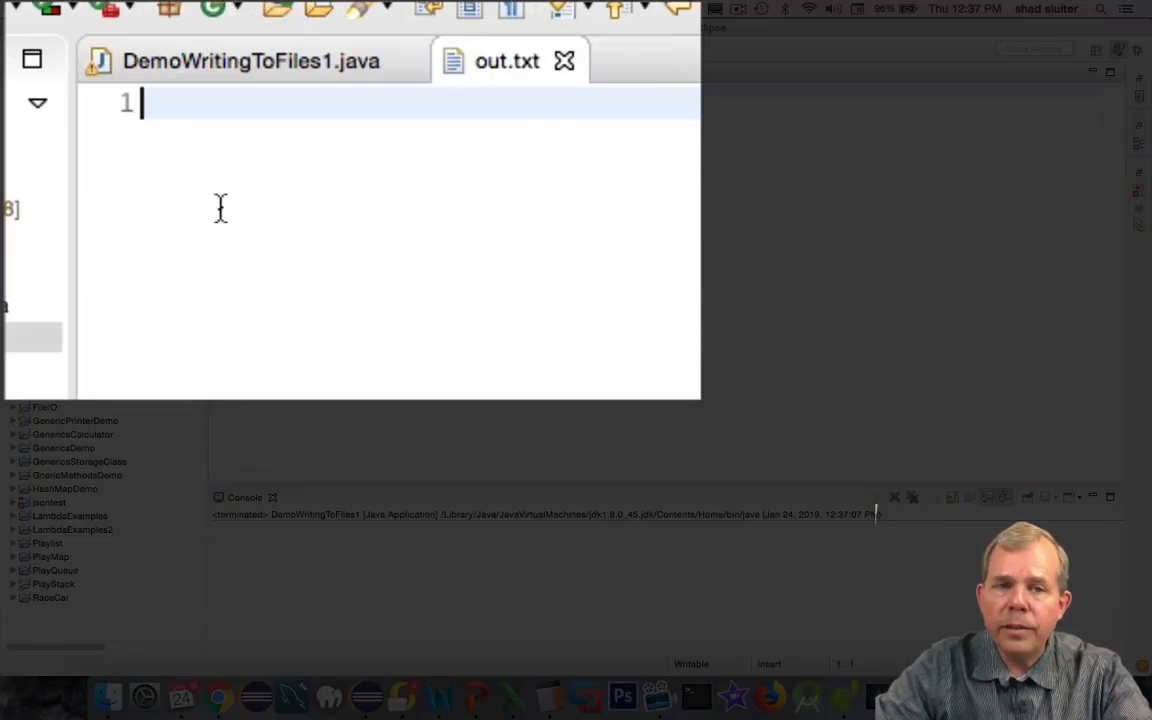
left_click(250, 60)
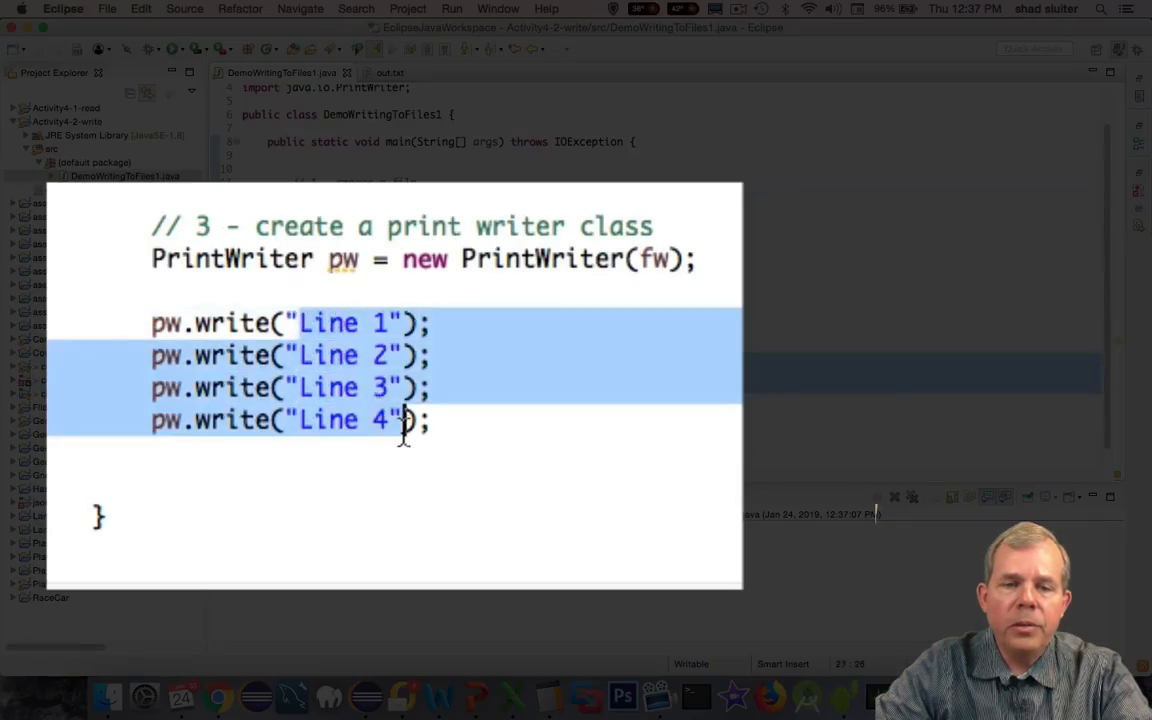
- Add pw.close(); after the writes so out.txt gets Line 1Line 2Line 3Line 4
left_click(290, 464)
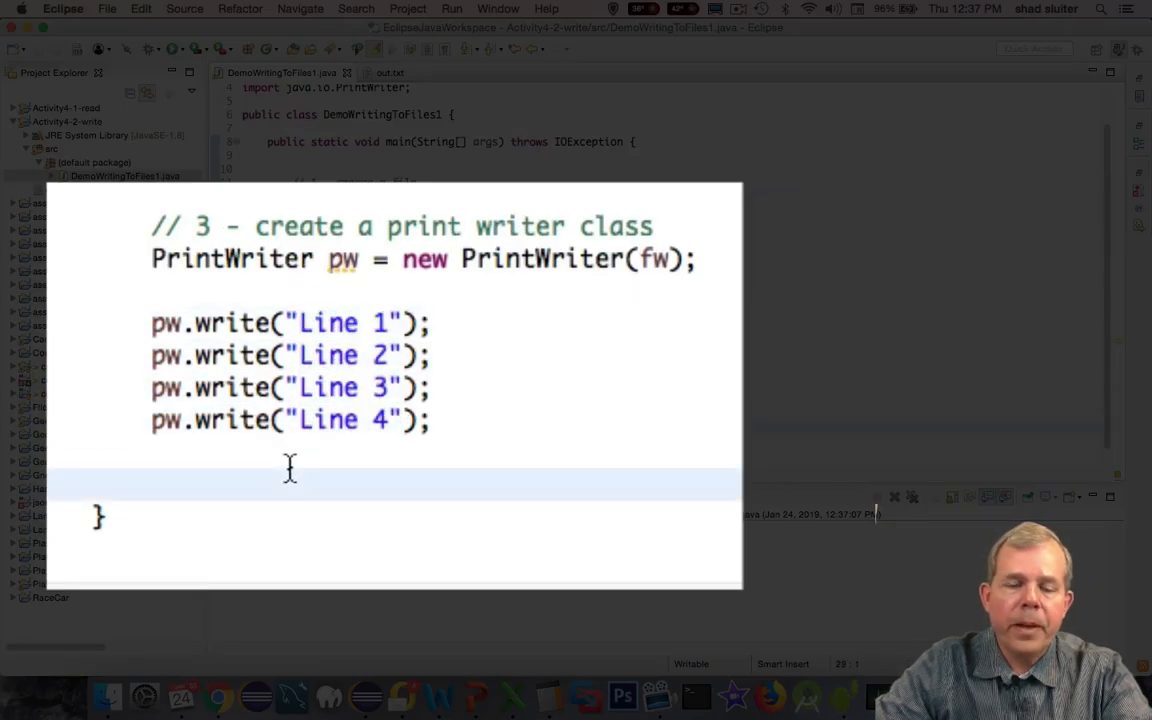
type("pw.")
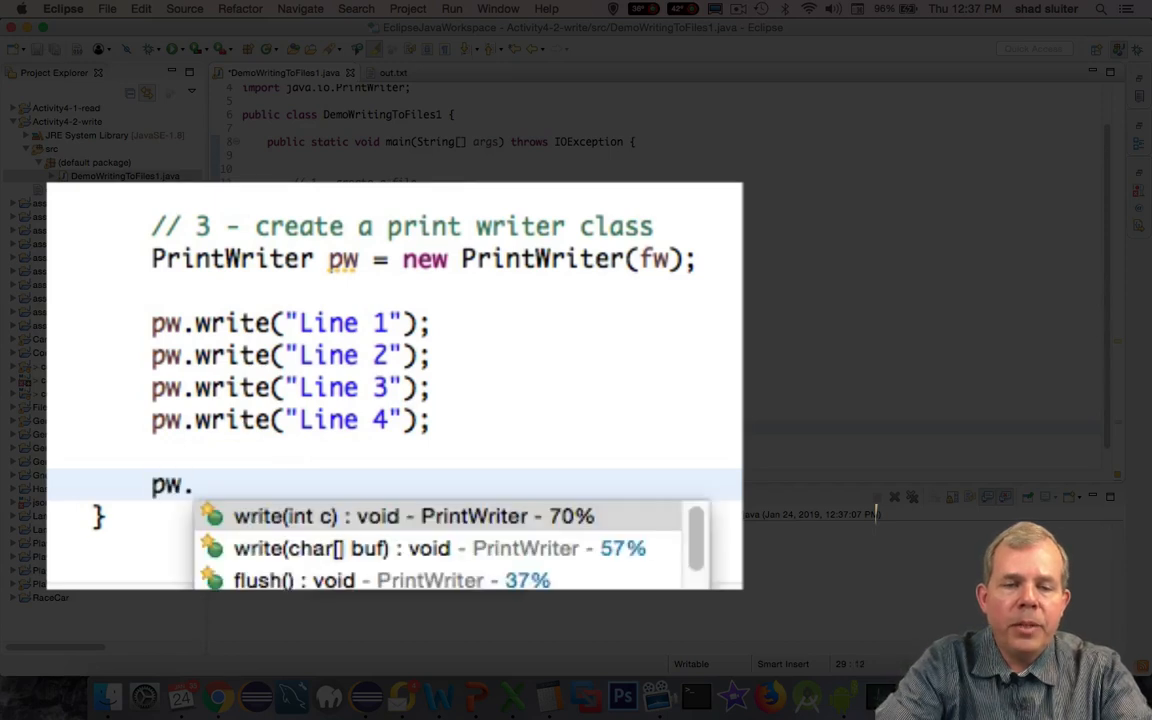
type("cl")
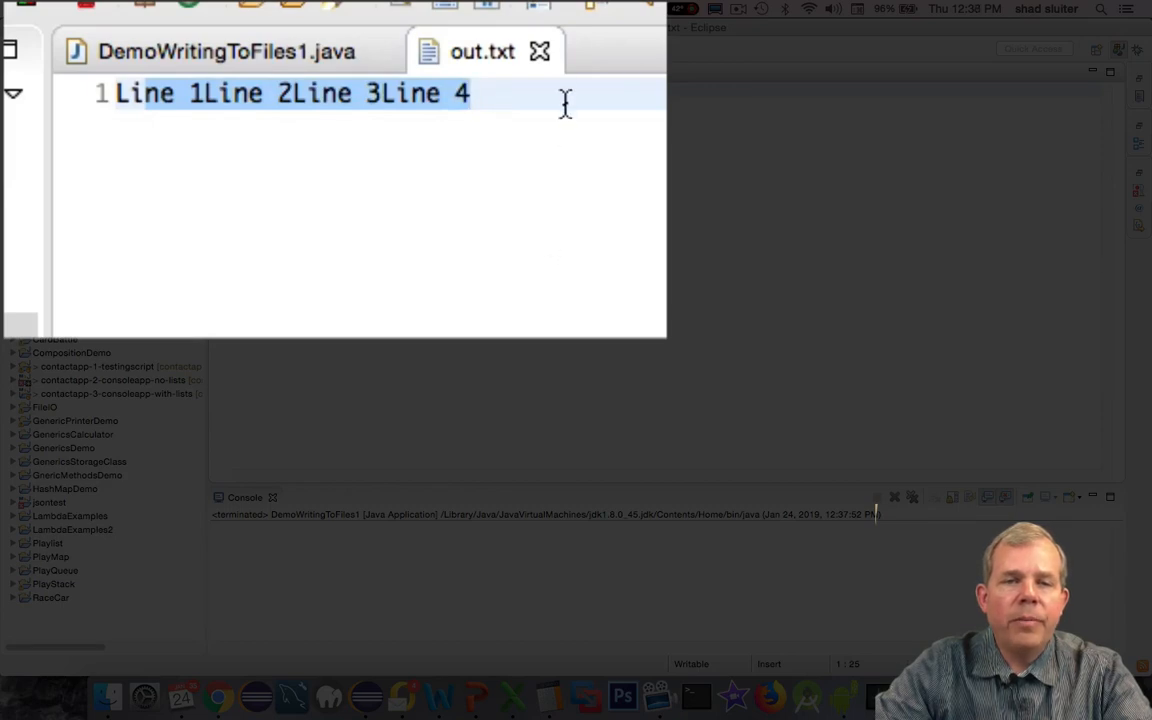
- Change the four write calls to println for "Line 1" to "Line 4" and select them
left_click(224, 52)
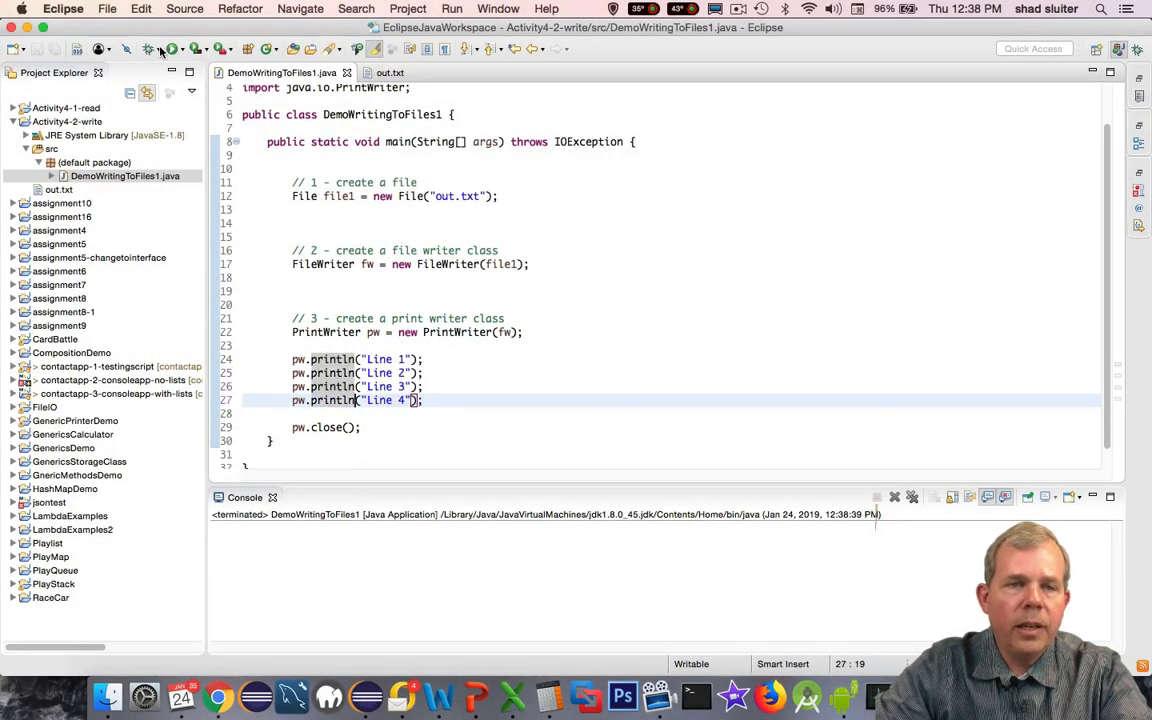
left_click(58, 188)
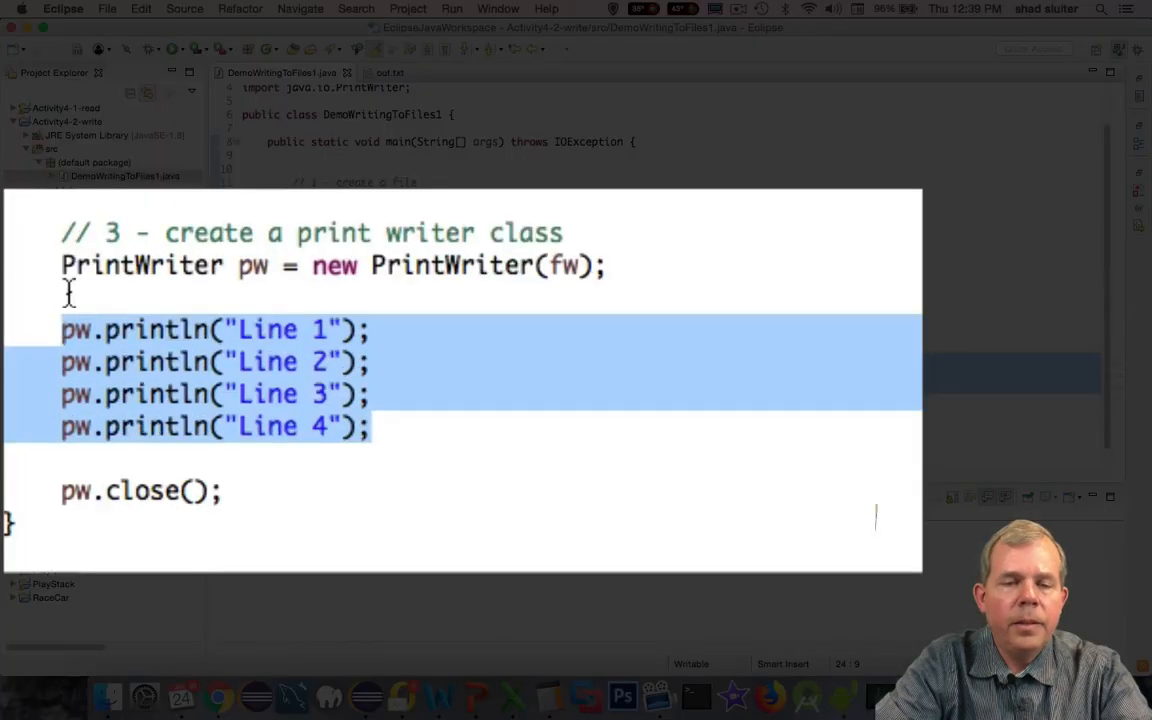
- Write a for loop i<15 calling pw.println("Line " + i + " a full line of text")
type("for (int i =")
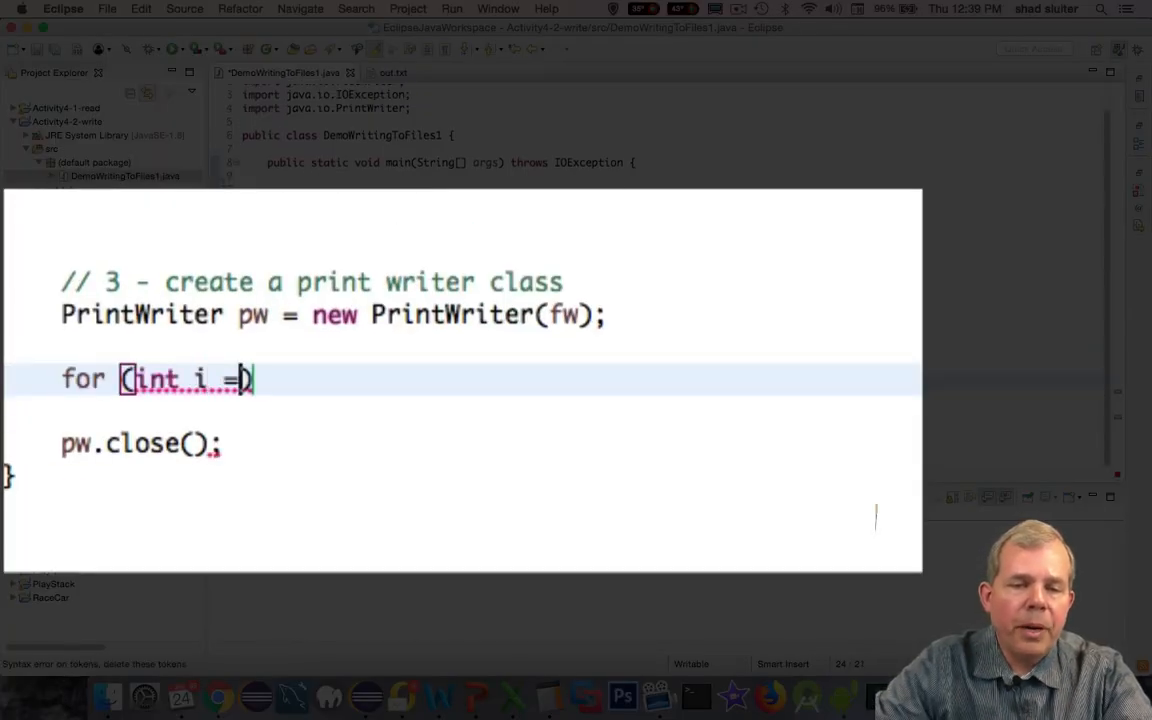
type("0; i<")
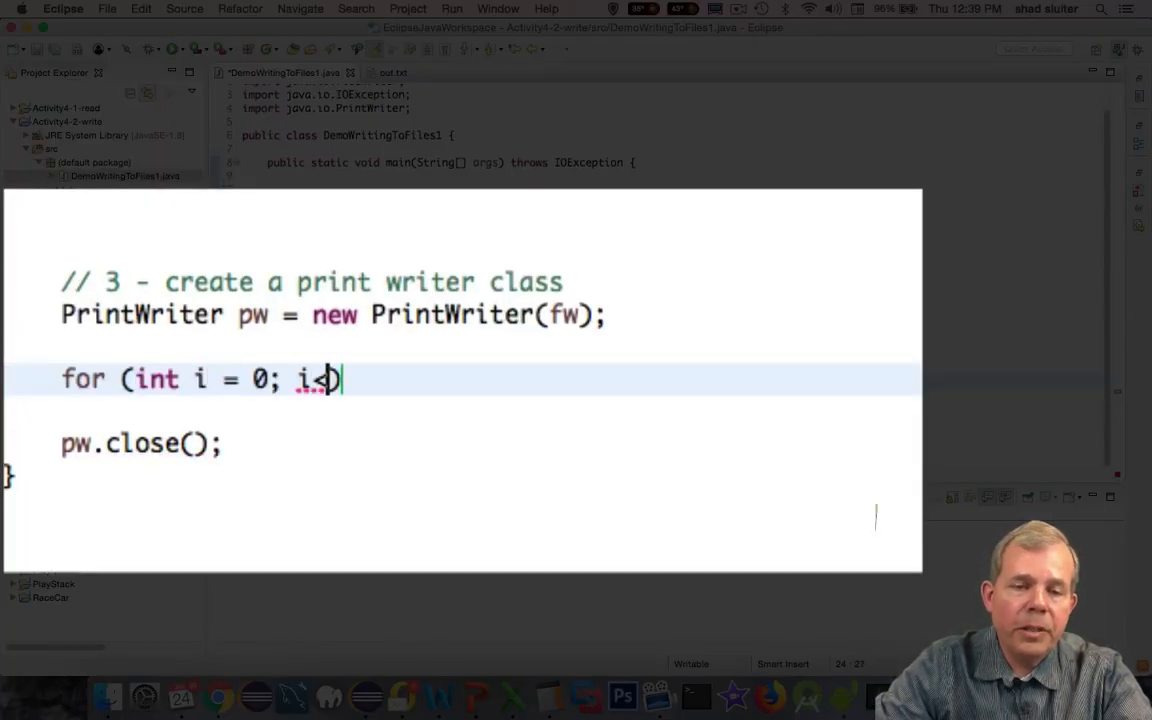
type("<15; i++) {")
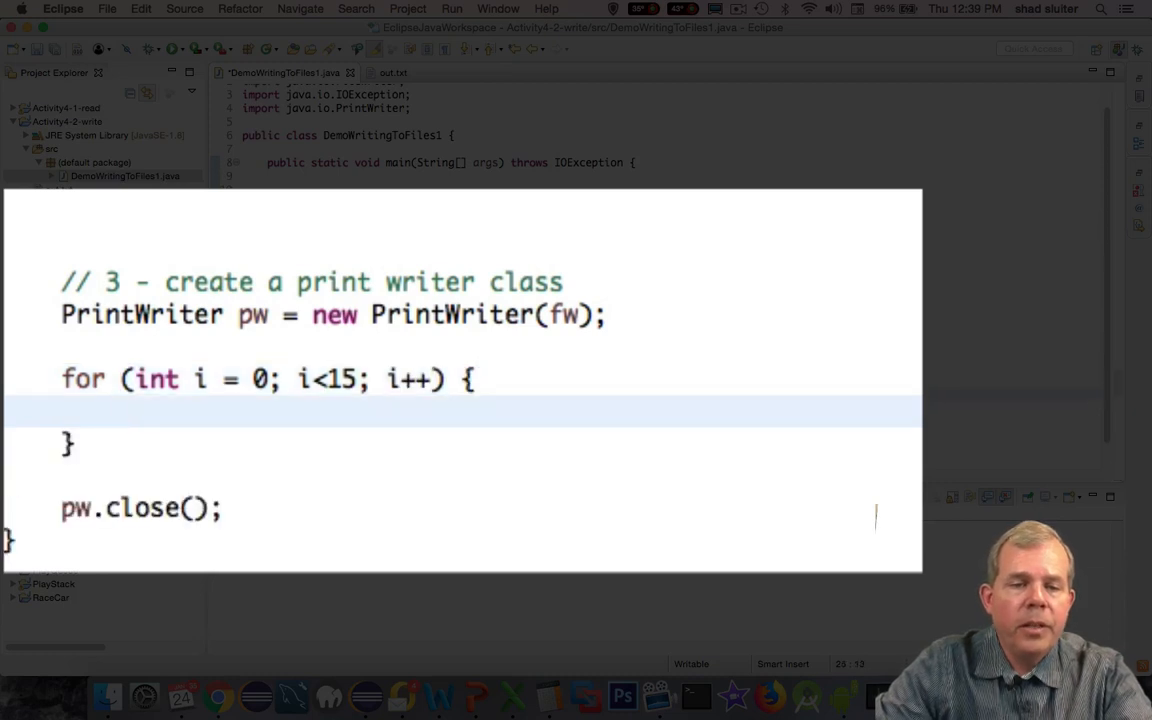
type("pw.println();")
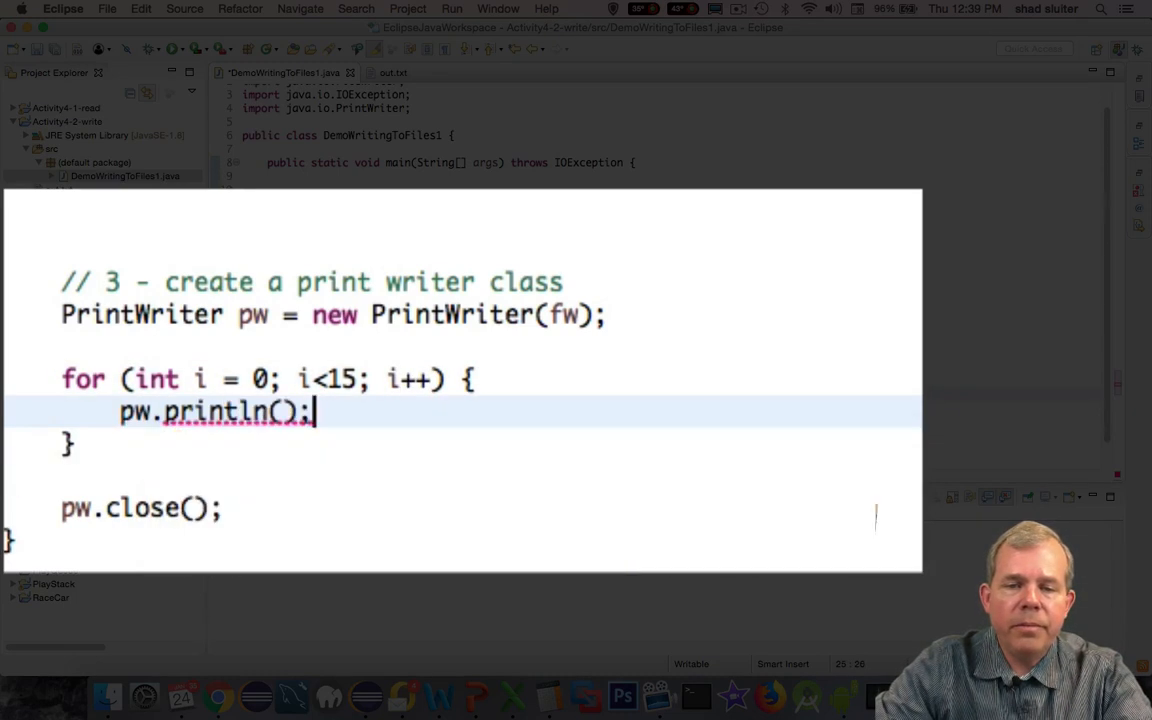
type("\"Line \"")
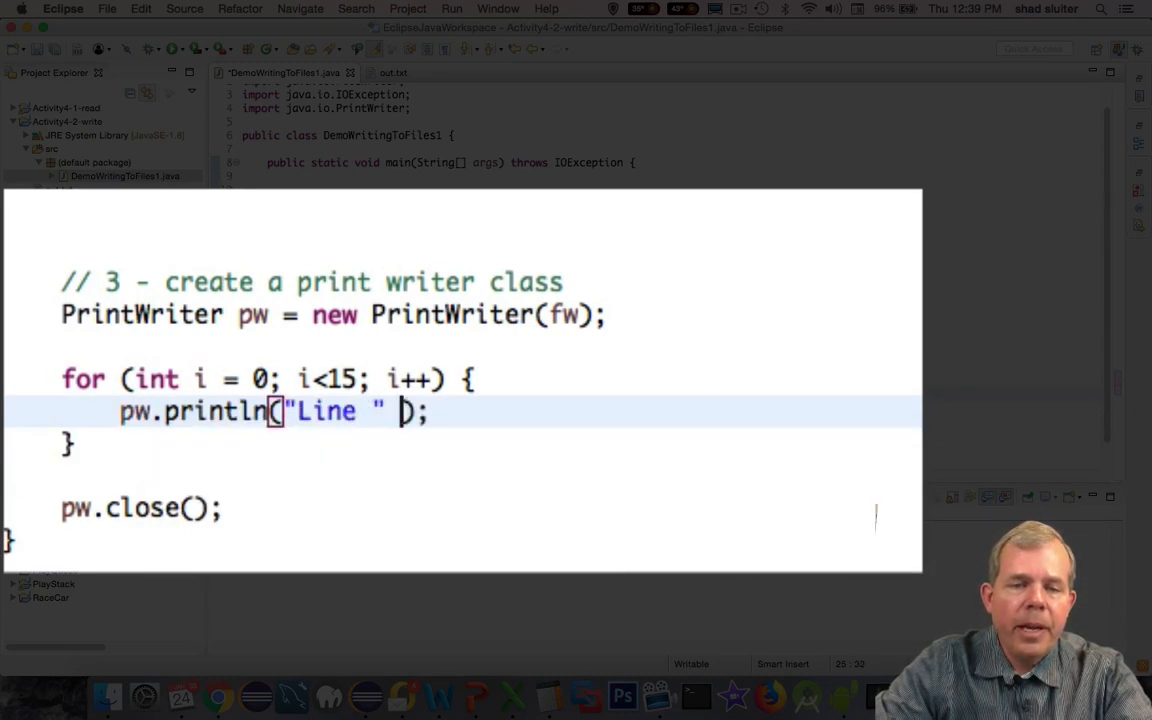
type("+ i + \" a full \"")
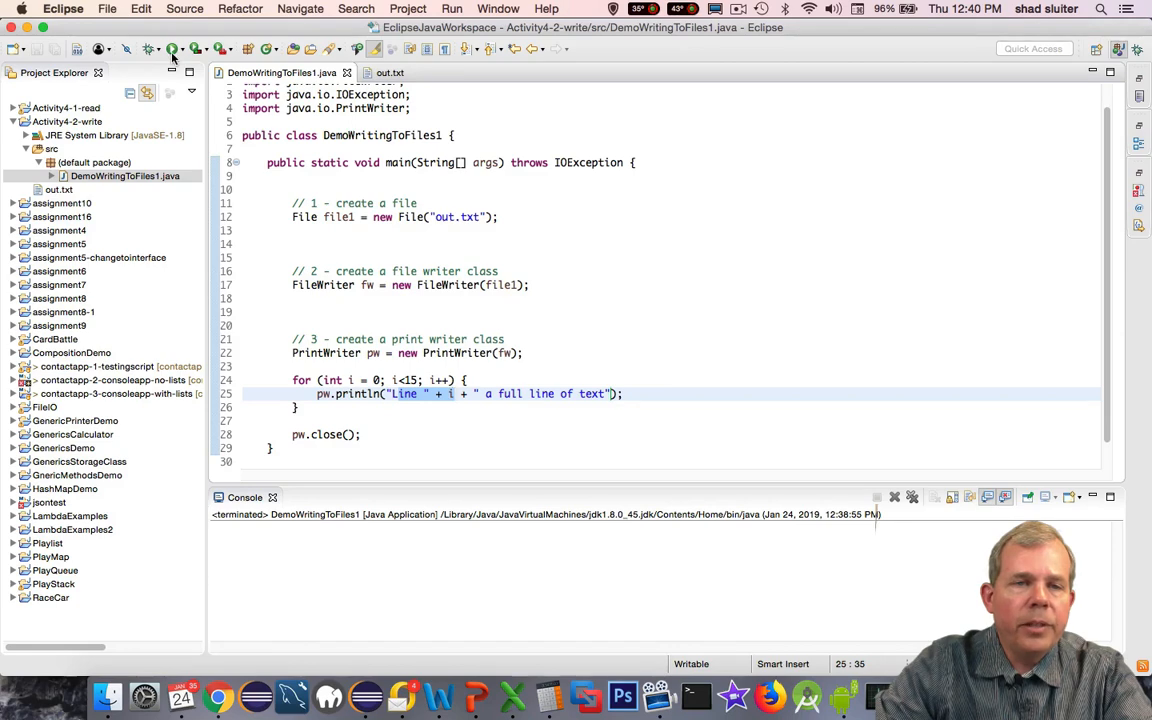
- Run and view out.txt showing Line 0 through Line 14, then return to the source
left_click(58, 188)
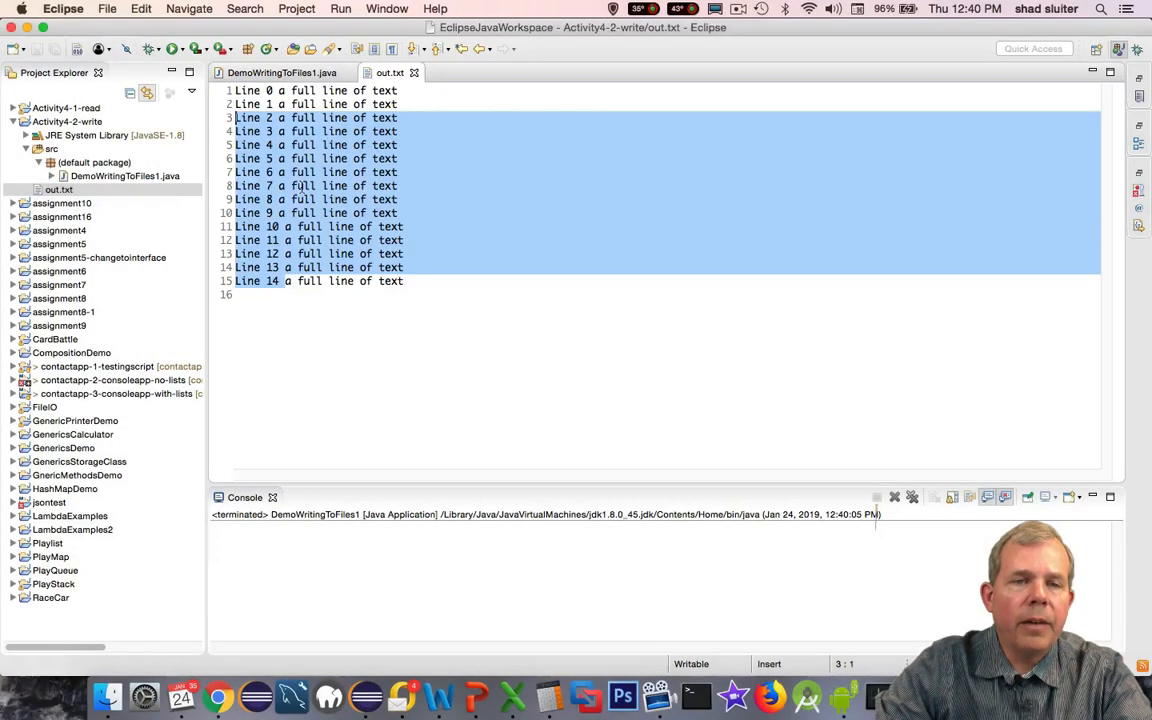
left_click(280, 72)
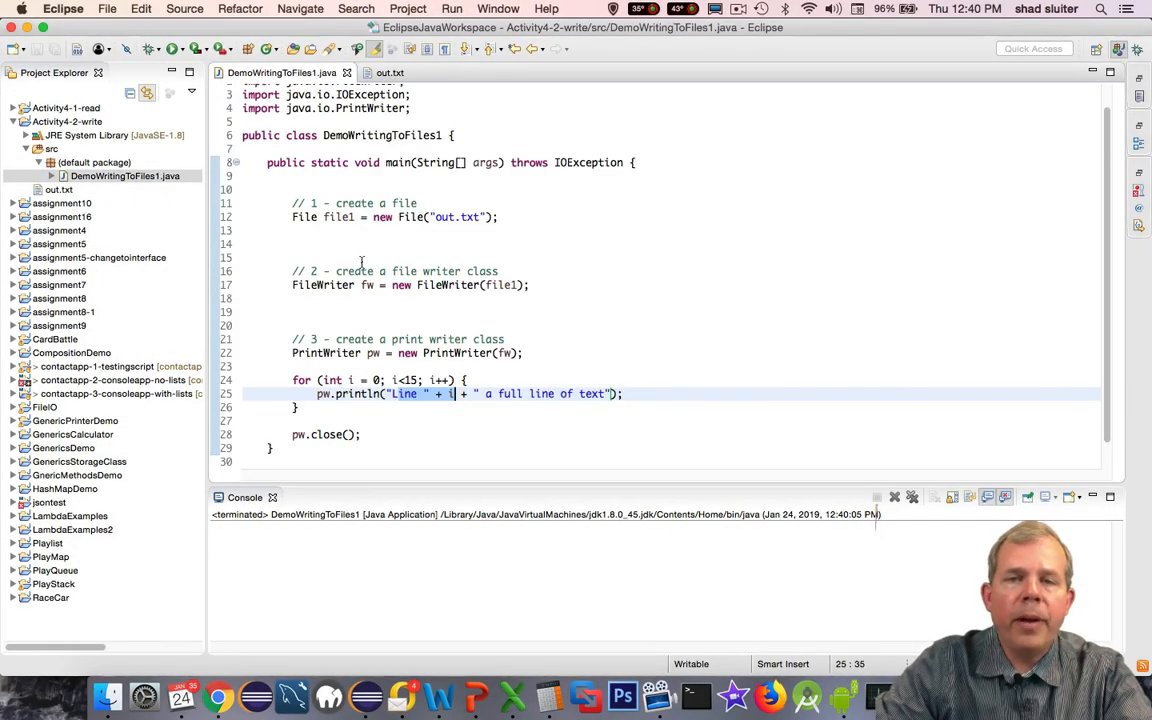